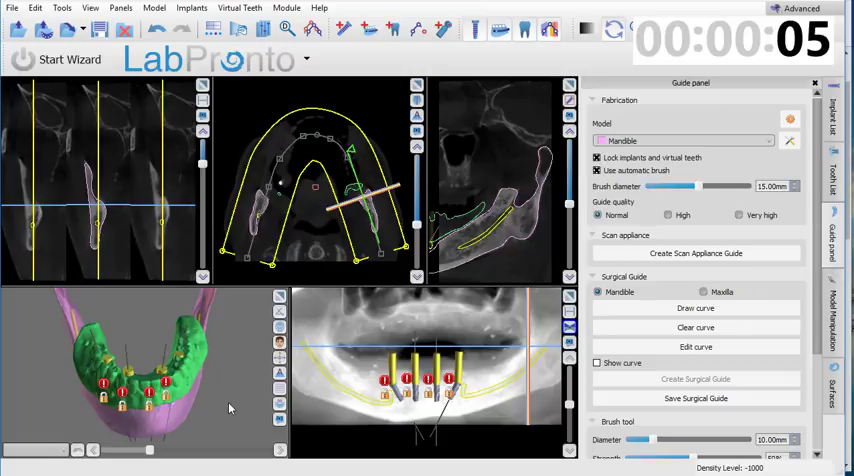
Step: Orbit the mandible model to inspect the implants before adjusting guide settings
{"action": "left_click_drag", "start_coordinate": [230, 408], "coordinate": [50, 396]}
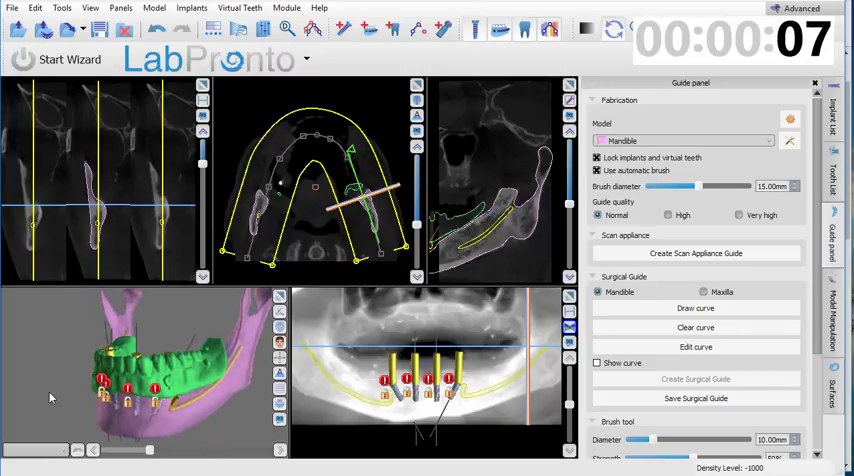
{"action": "left_click_drag", "start_coordinate": [50, 398], "coordinate": [210, 418]}
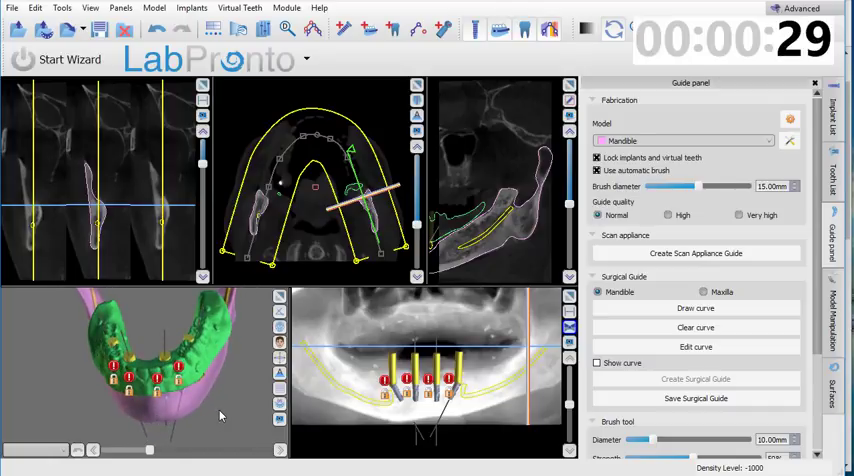
{"action": "mouse_move", "coordinate": [256, 400]}
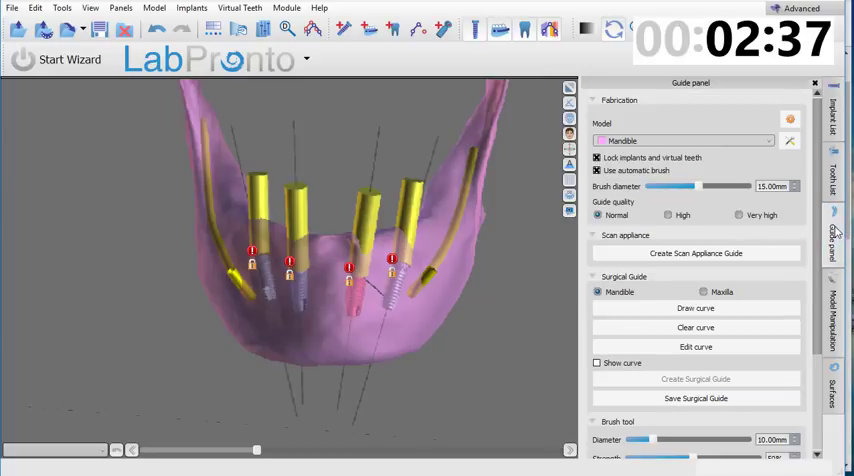
{"action": "mouse_move", "coordinate": [812, 272]}
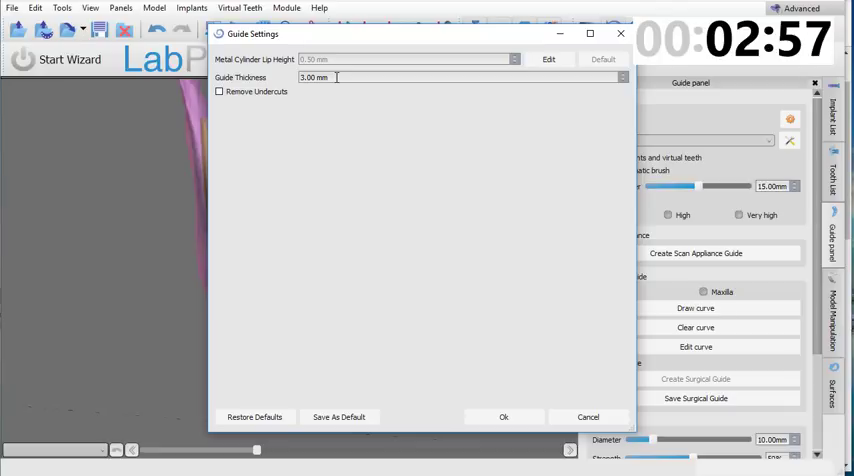
Step: Set the guide thickness to 1.80 mm and confirm the guide settings
{"action": "triple_click", "coordinate": [316, 76]}
{"action": "type", "text": "1.8"}
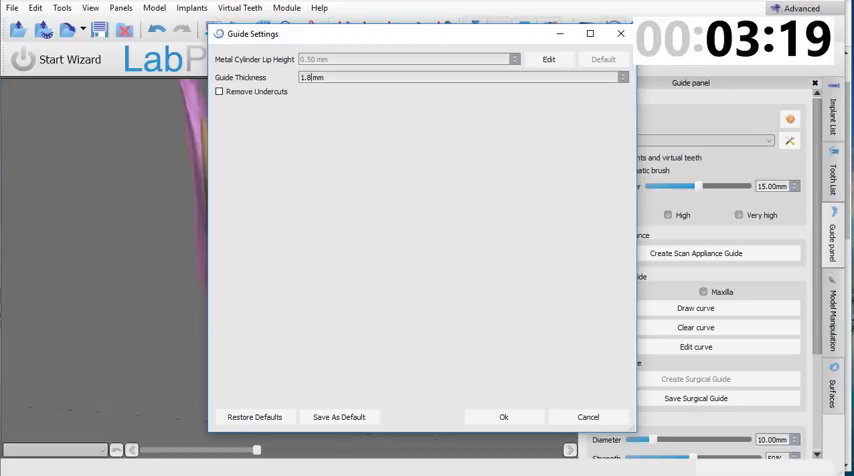
{"action": "left_click", "coordinate": [504, 416]}
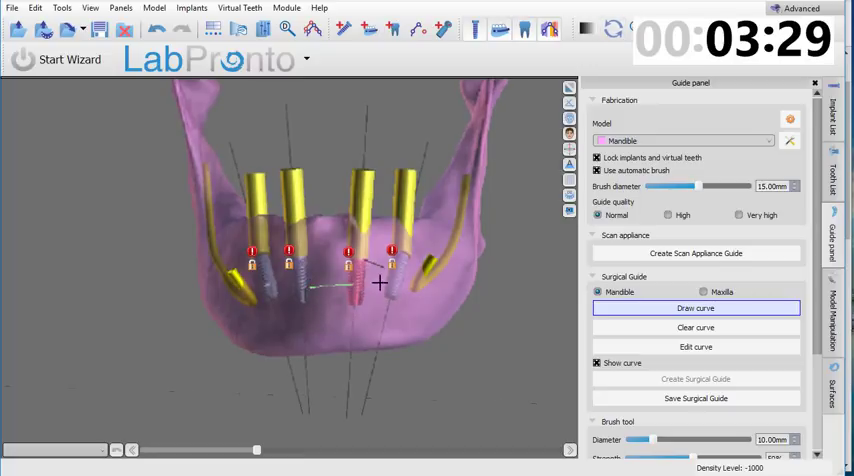
Step: Trace the guide outline curve along the mandibular arch around the implant sites
{"action": "left_click_drag", "start_coordinate": [380, 284], "coordinate": [312, 296]}
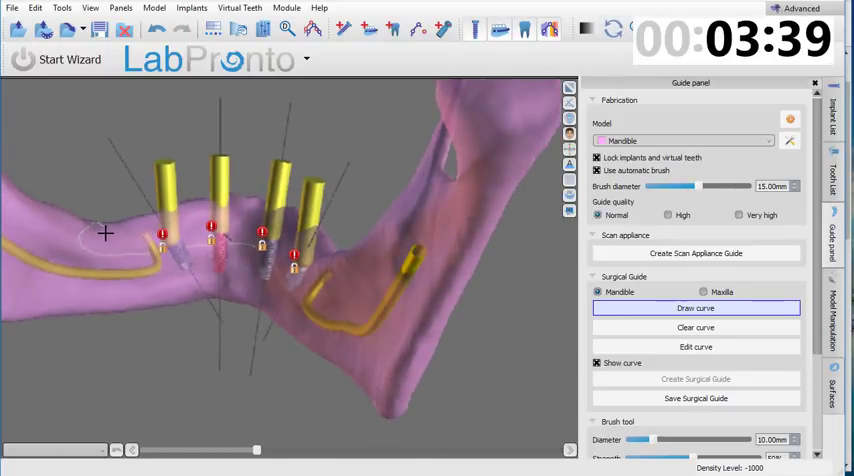
{"action": "left_click_drag", "start_coordinate": [104, 232], "coordinate": [250, 244]}
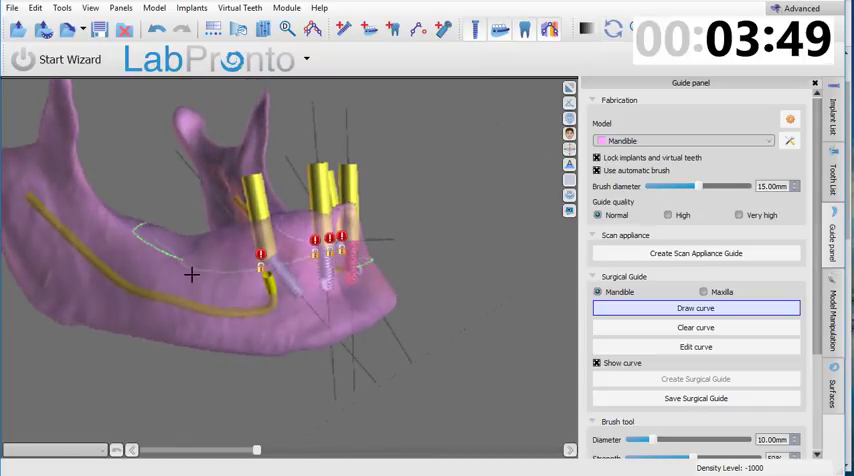
{"action": "left_click_drag", "start_coordinate": [190, 276], "coordinate": [350, 280]}
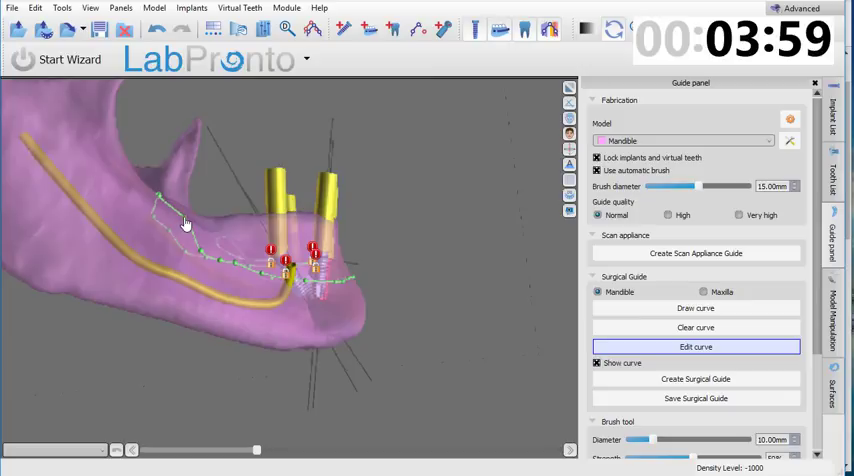
Step: Reshape the guide outline curve's points around the implants from a front view
{"action": "left_click_drag", "start_coordinate": [184, 222], "coordinate": [252, 320]}
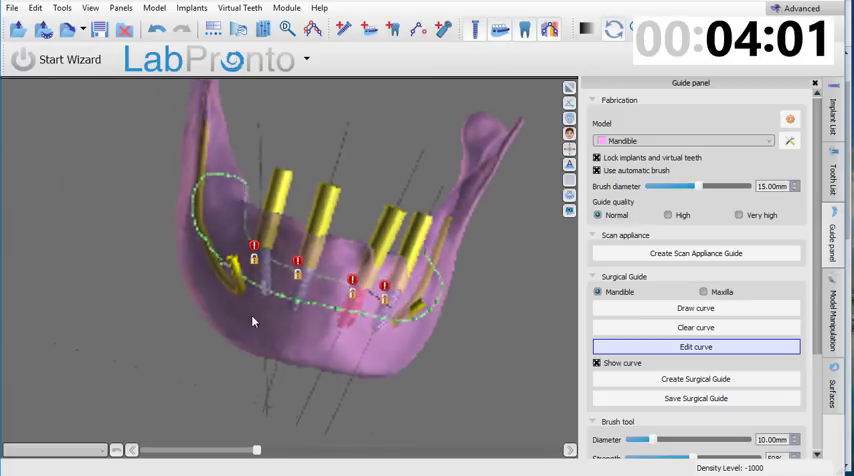
{"action": "left_click_drag", "start_coordinate": [252, 320], "coordinate": [370, 336]}
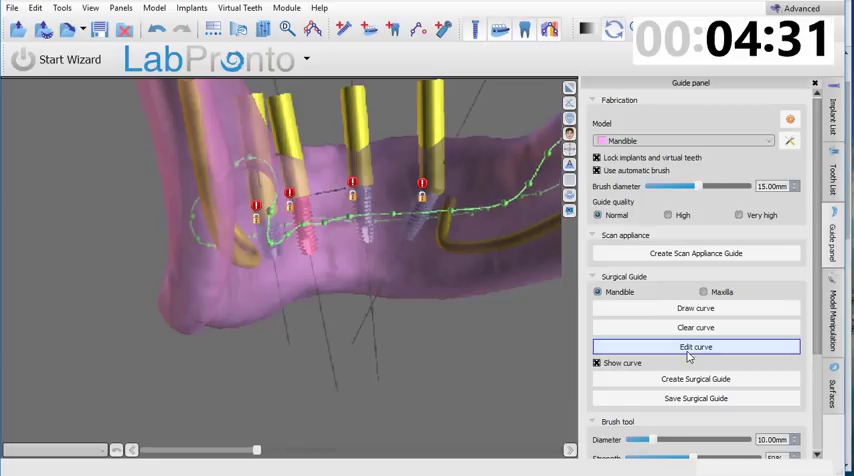
Step: Generate the green surgical guide from the outline and inspect it over the arch
{"action": "left_click", "coordinate": [696, 378]}
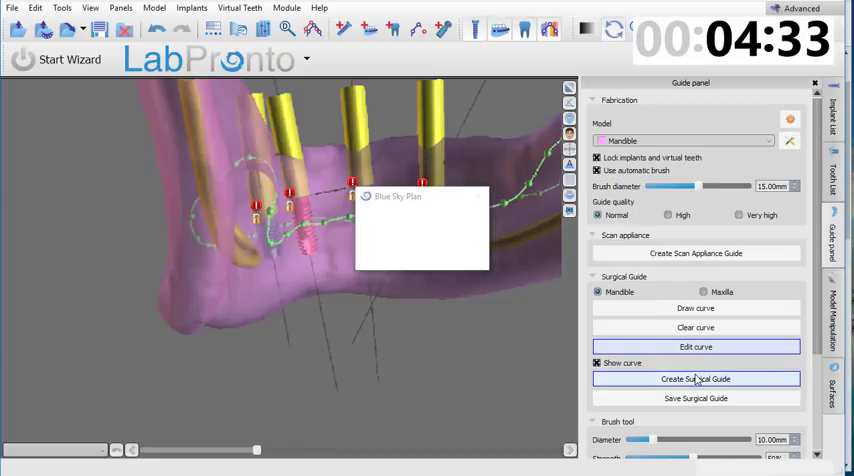
{"action": "left_click", "coordinate": [696, 378]}
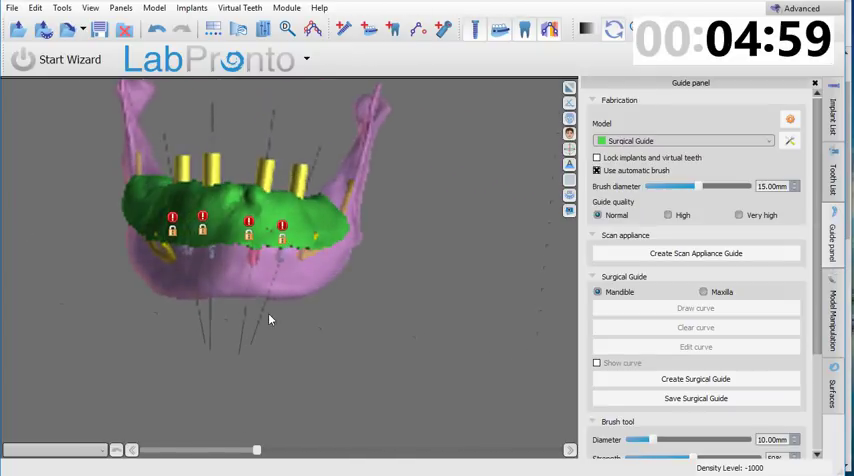
{"action": "left_click_drag", "start_coordinate": [270, 320], "coordinate": [300, 340]}
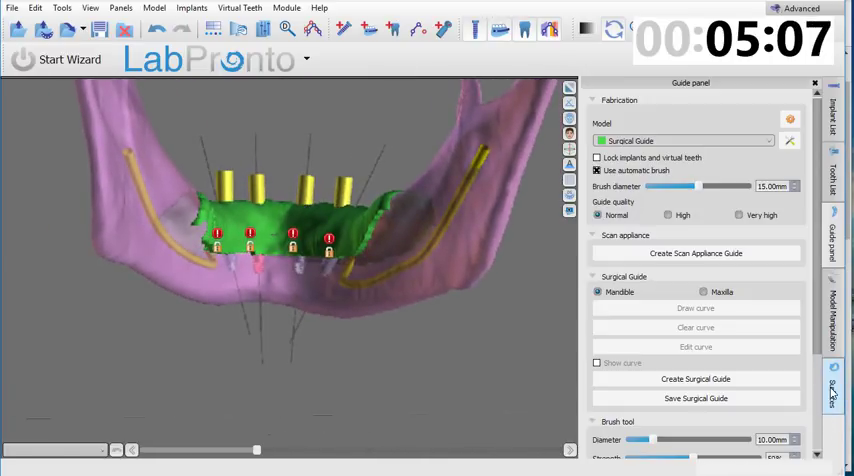
Step: Select the Surgical Guide surface and draw a Cut All line across it near the implants
{"action": "left_click", "coordinate": [832, 384]}
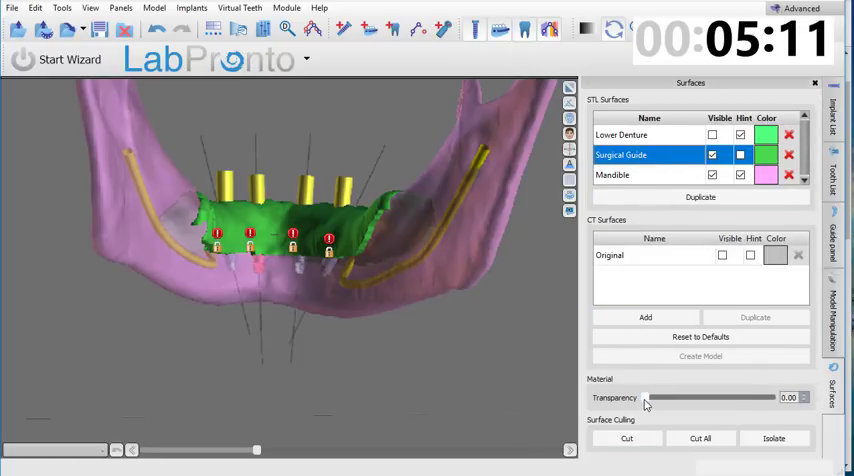
{"action": "left_click_drag", "start_coordinate": [648, 396], "coordinate": [708, 396]}
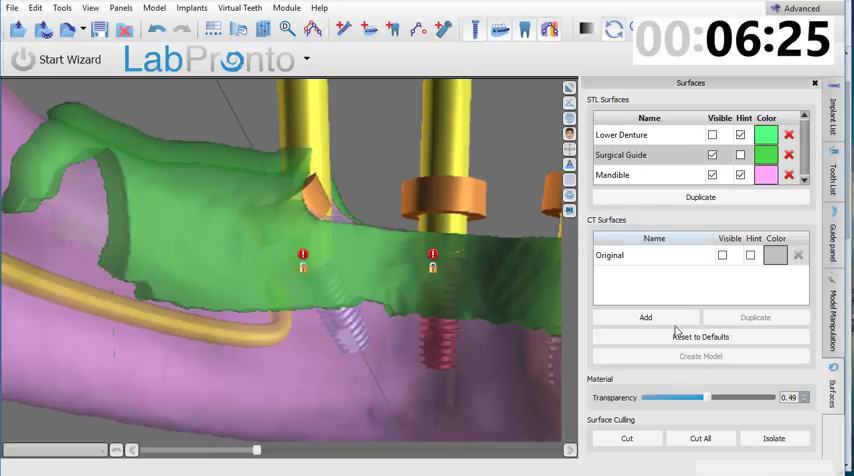
{"action": "left_click", "coordinate": [700, 438]}
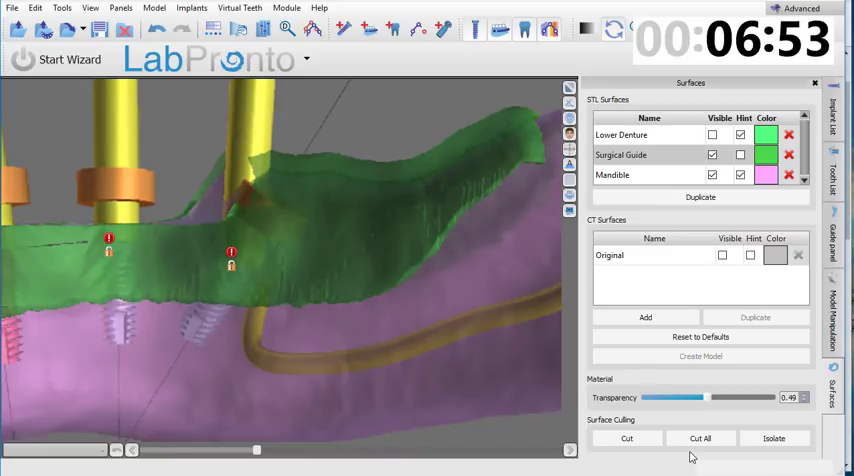
{"action": "left_click", "coordinate": [700, 438]}
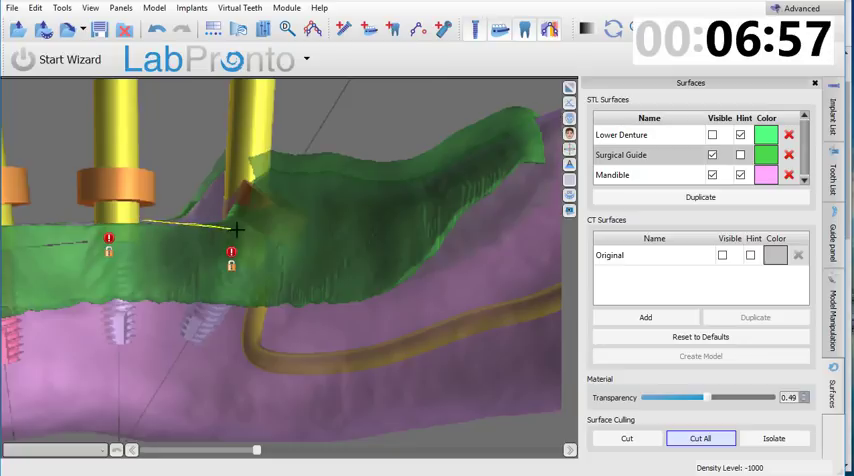
{"action": "left_click_drag", "start_coordinate": [240, 232], "coordinate": [372, 100]}
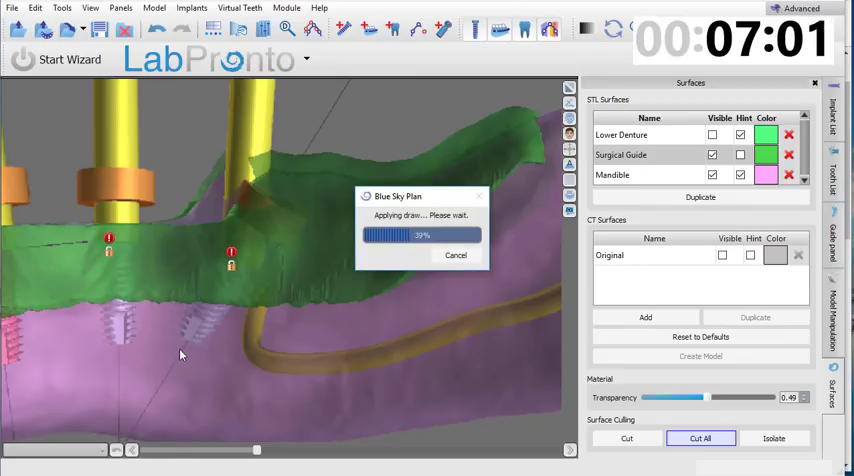
{"action": "mouse_move", "coordinate": [128, 468]}
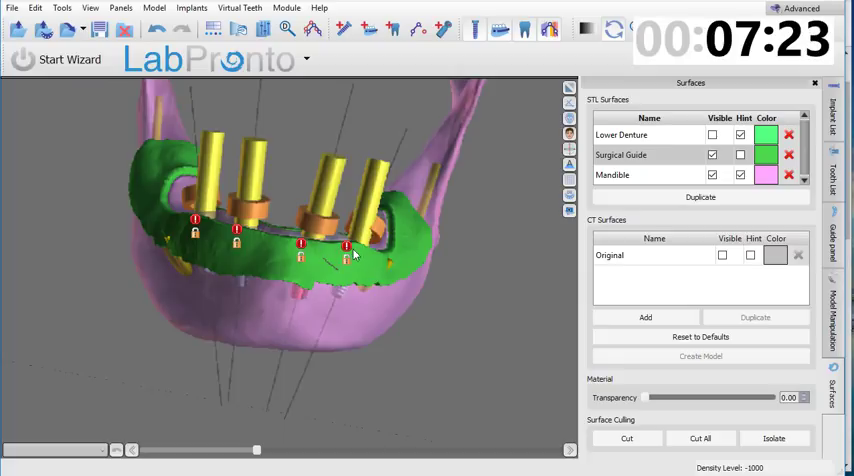
{"action": "mouse_move", "coordinate": [184, 282]}
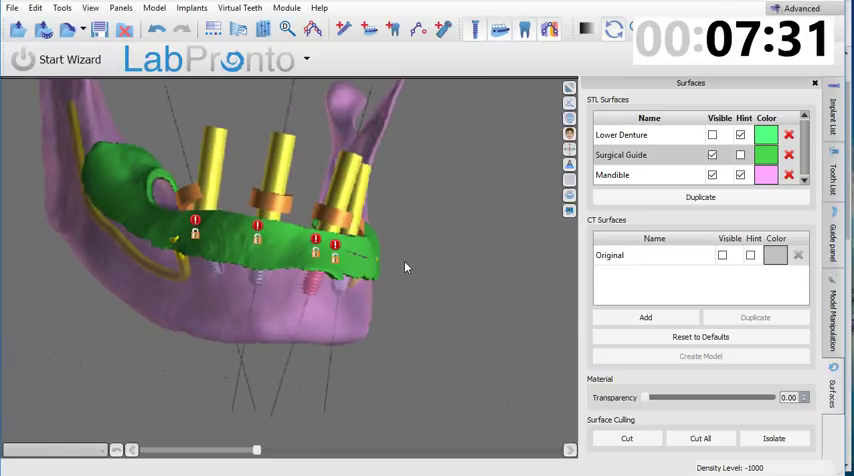
Step: Turn the jaw to the front to review the trimmed guide before hiding it
{"action": "left_click_drag", "start_coordinate": [404, 268], "coordinate": [198, 278]}
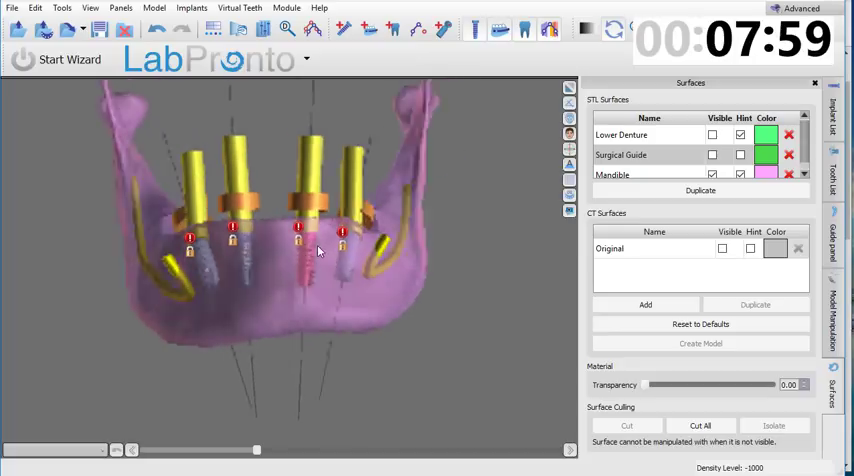
Step: Choose the Mandible as the fabrication model and start a new guide outline curve
{"action": "left_click", "coordinate": [832, 238]}
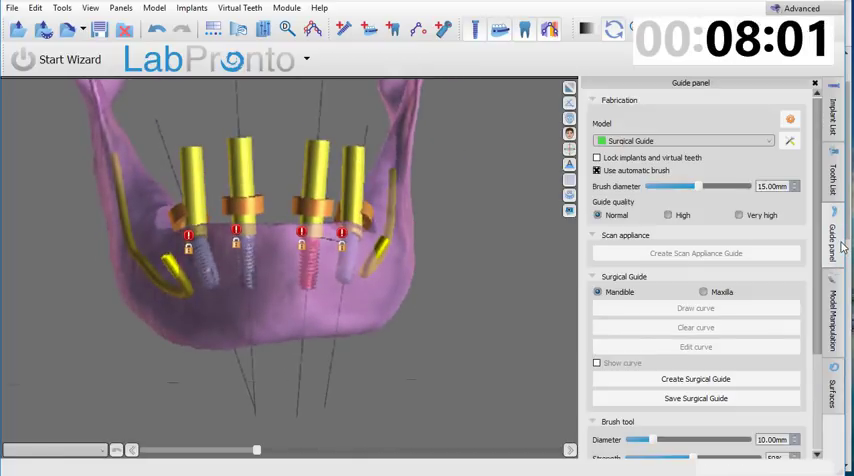
{"action": "left_click", "coordinate": [684, 140]}
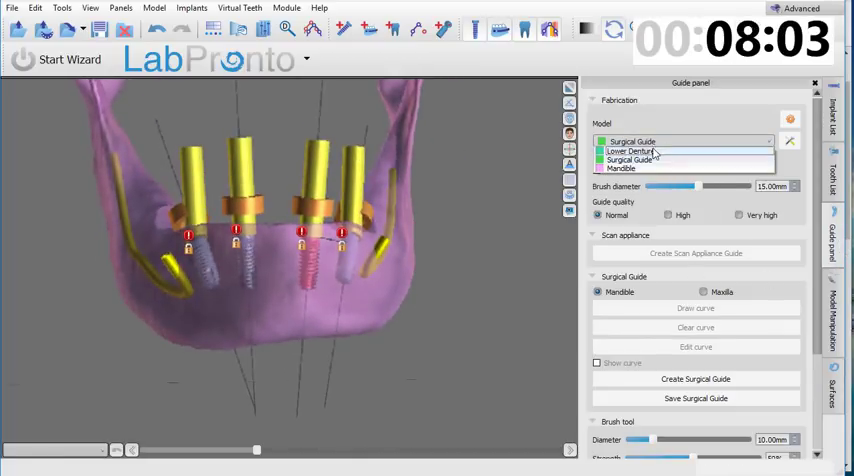
{"action": "left_click", "coordinate": [620, 168]}
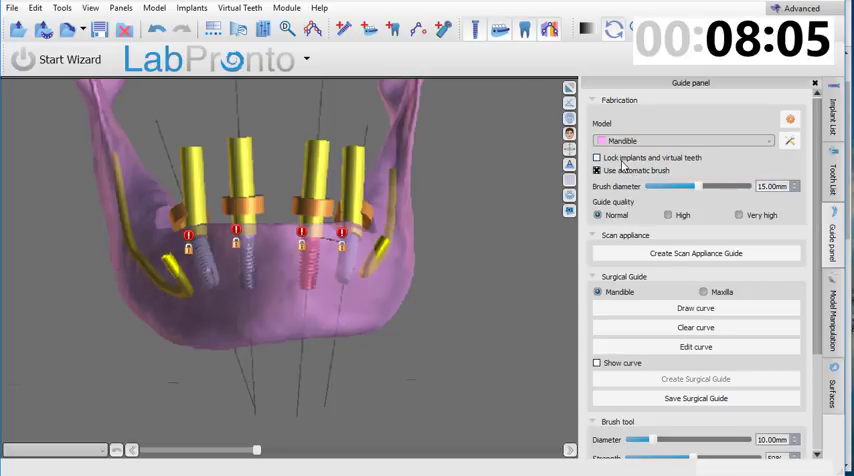
{"action": "left_click", "coordinate": [598, 156]}
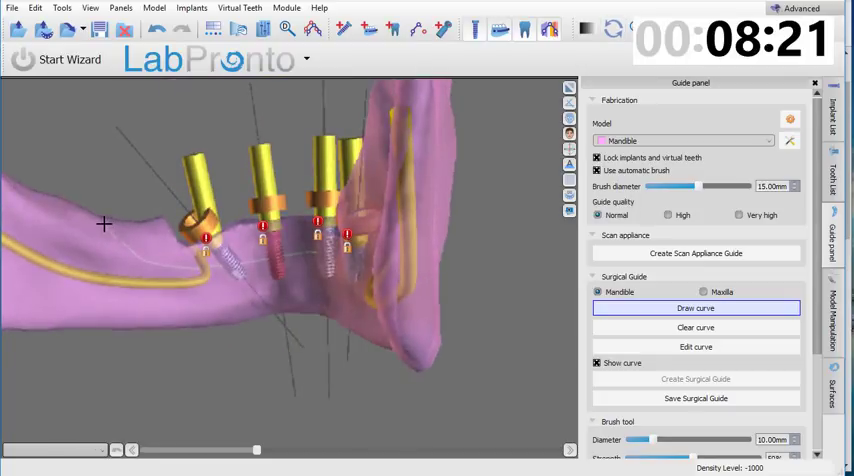
Step: Draw and reshape the outline around the four implants, then generate the surgical guide
{"action": "left_click_drag", "start_coordinate": [104, 224], "coordinate": [284, 256]}
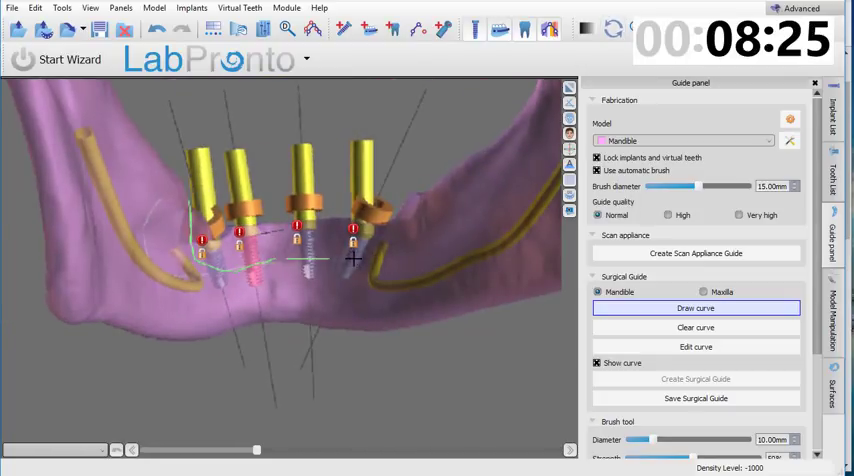
{"action": "left_click_drag", "start_coordinate": [350, 260], "coordinate": [44, 338]}
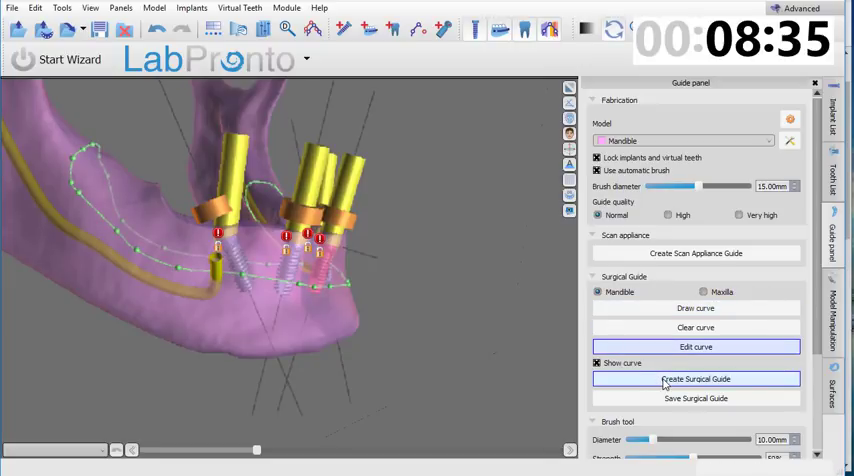
{"action": "left_click", "coordinate": [696, 378]}
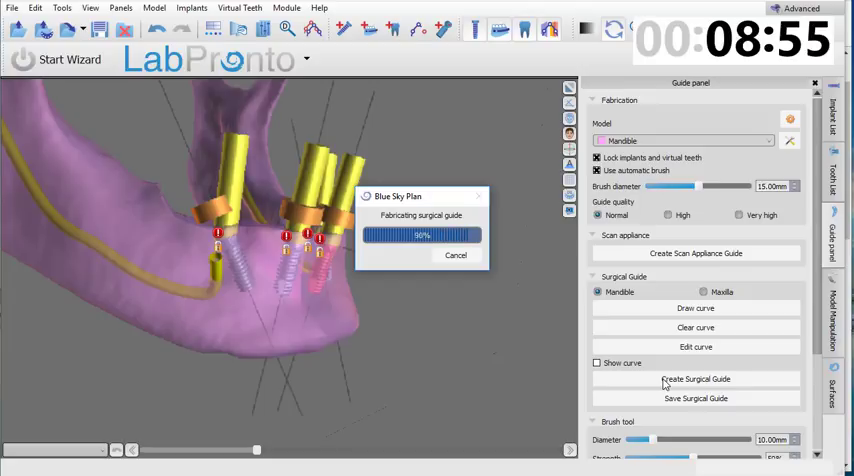
Step: Acknowledge fabrication and orbit to inspect the blue surgical guide and its edges
{"action": "left_click", "coordinate": [696, 380]}
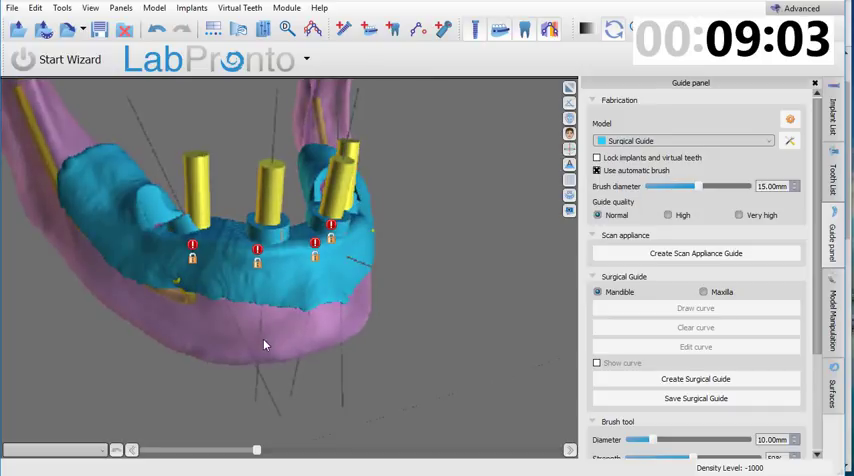
{"action": "left_click_drag", "start_coordinate": [264, 344], "coordinate": [180, 300]}
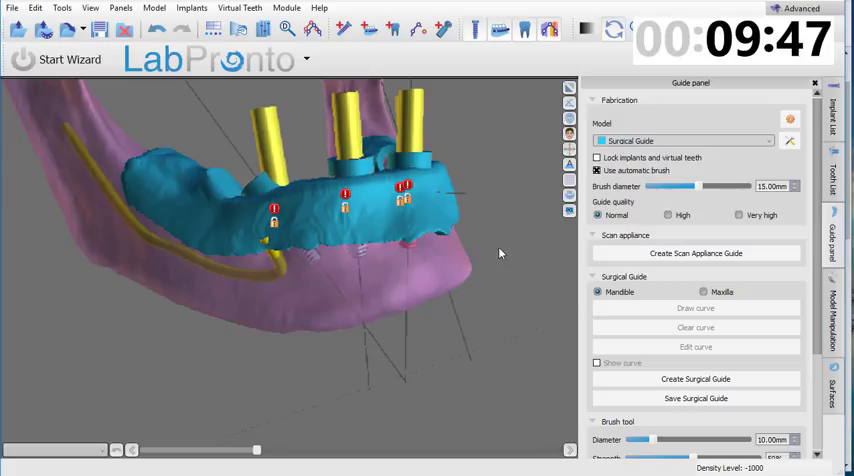
{"action": "left_click_drag", "start_coordinate": [500, 252], "coordinate": [390, 304]}
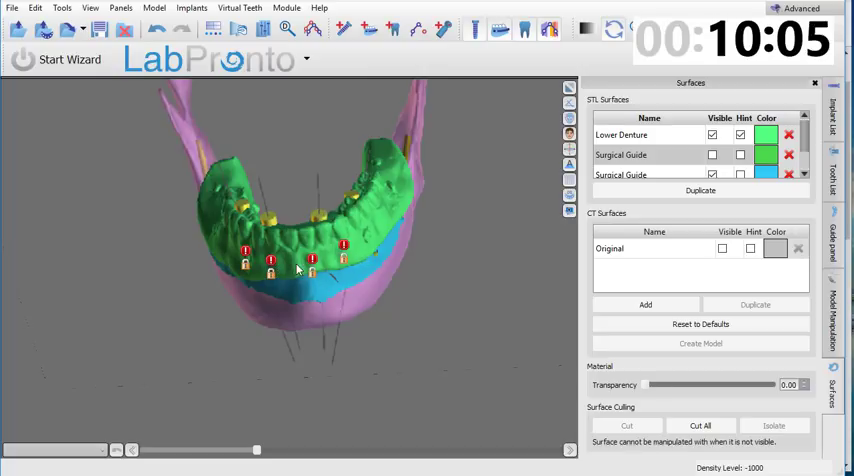
Step: Orbit the model to review the lower denture seated over the surgical guide
{"action": "left_click_drag", "start_coordinate": [296, 270], "coordinate": [348, 378]}
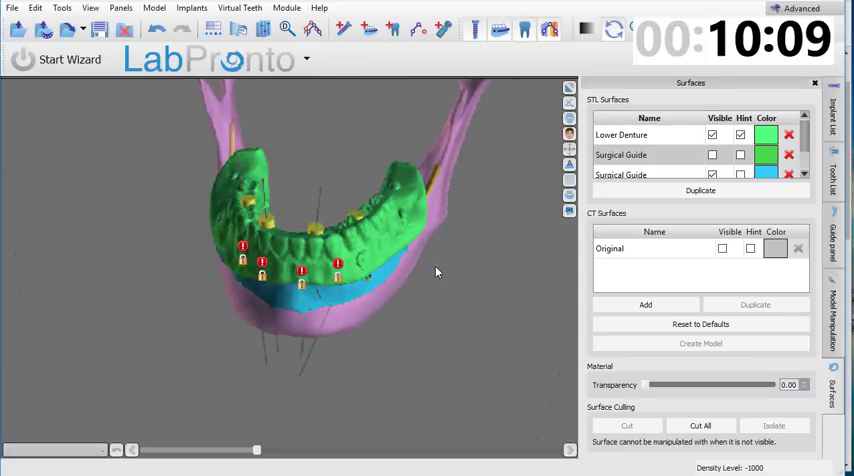
{"action": "mouse_move", "coordinate": [448, 272]}
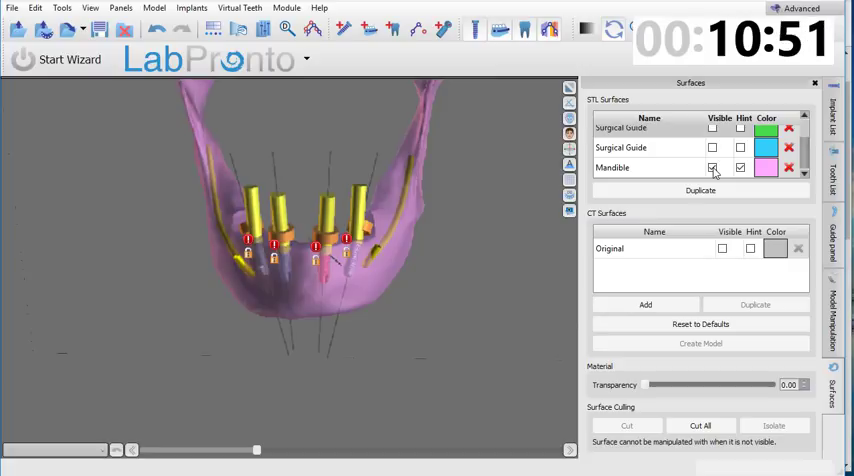
{"action": "mouse_move", "coordinate": [522, 278]}
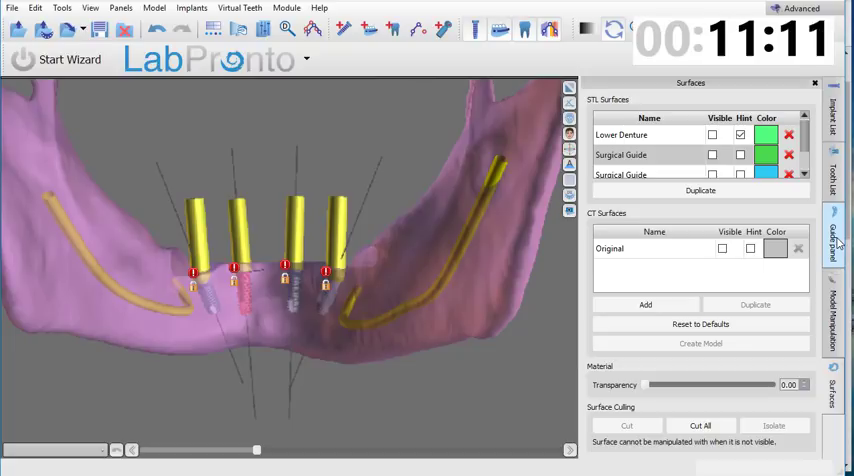
Step: Set the surgical guide thickness to 2.5 mm in Guide Settings
{"action": "left_click", "coordinate": [832, 230]}
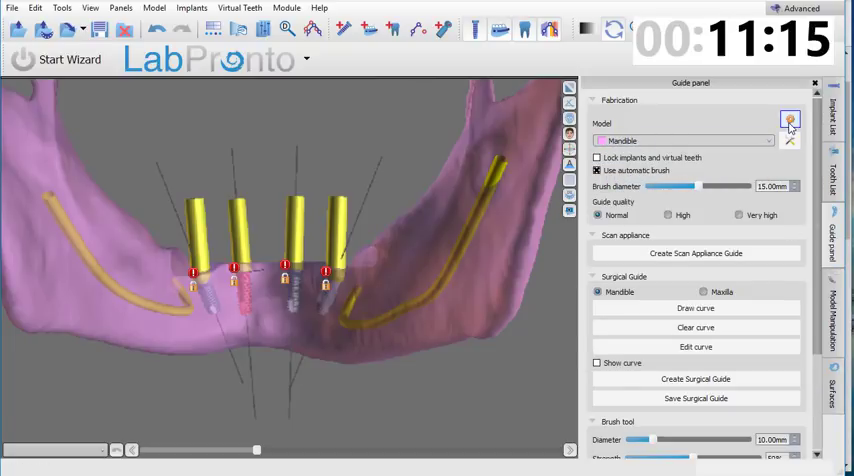
{"action": "left_click", "coordinate": [788, 120]}
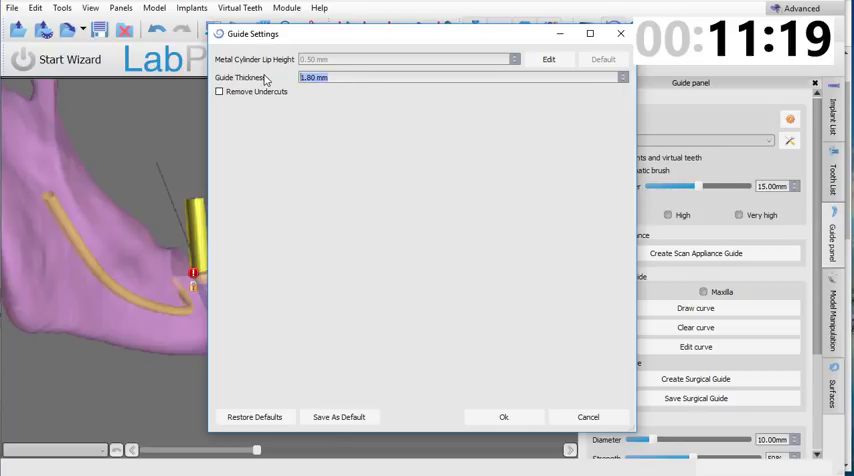
{"action": "type", "text": "2.5"}
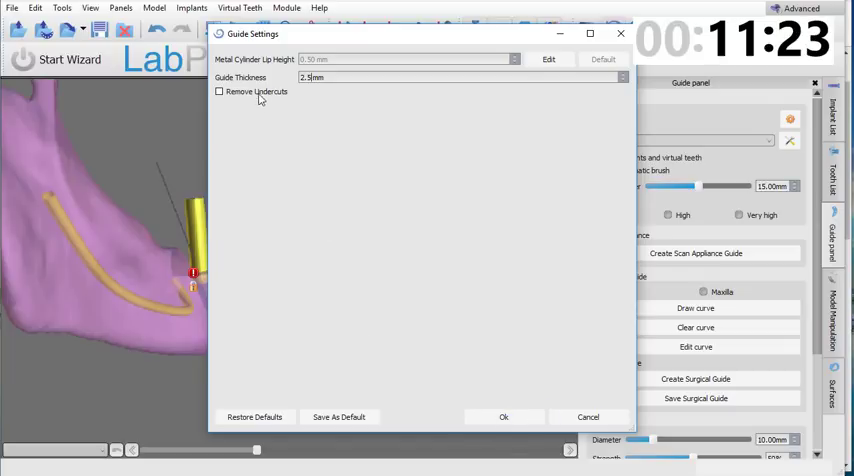
{"action": "left_click", "coordinate": [504, 416]}
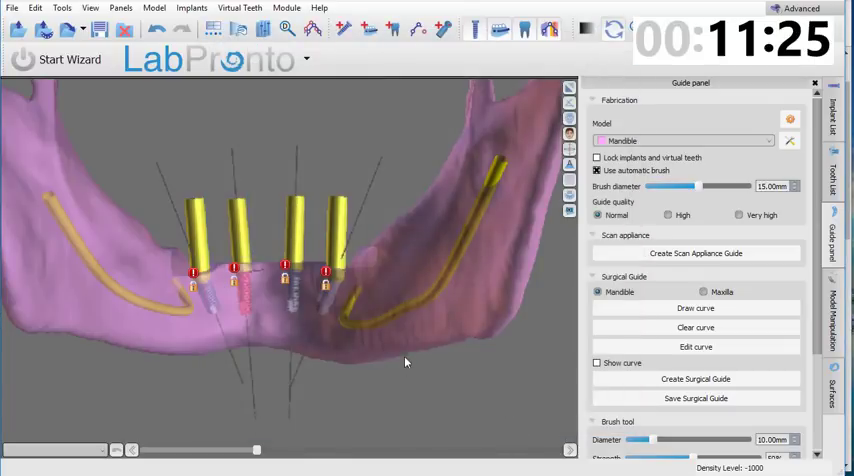
Step: Redraw the guide outline around the implants and create the red surgical guide
{"action": "left_click", "coordinate": [696, 308]}
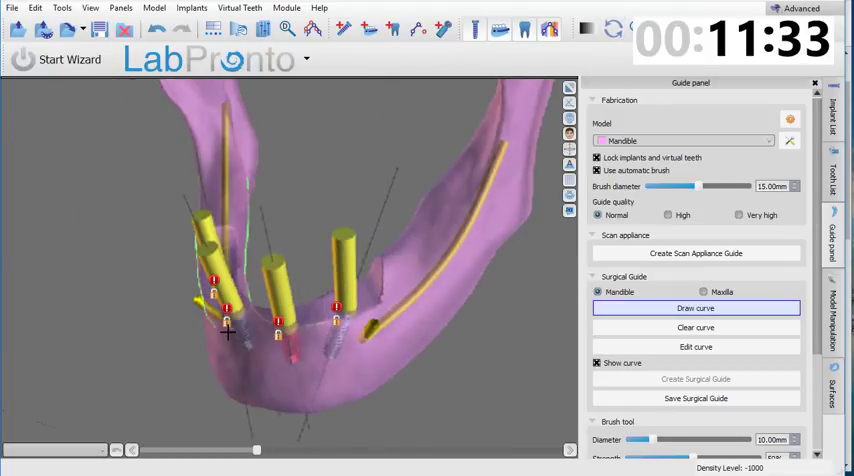
{"action": "left_click_drag", "start_coordinate": [228, 332], "coordinate": [392, 242]}
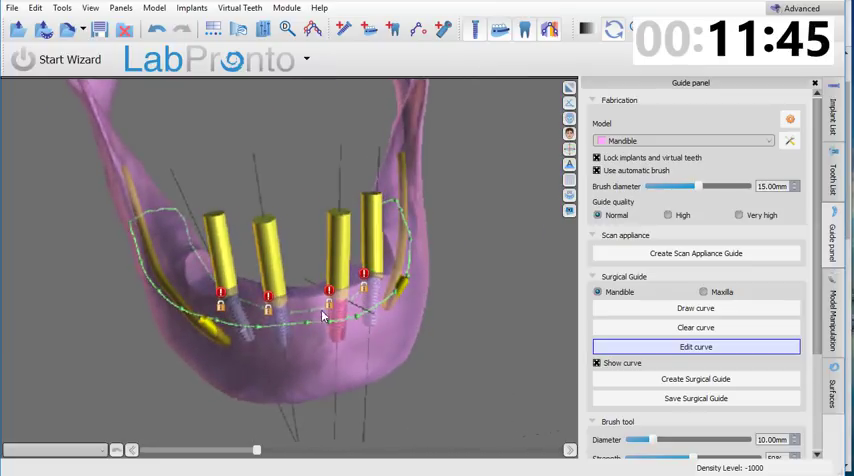
{"action": "mouse_move", "coordinate": [344, 324]}
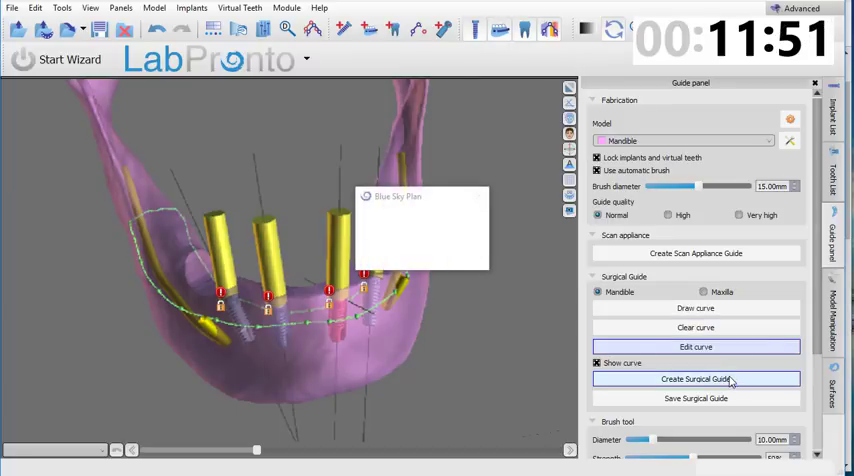
{"action": "left_click", "coordinate": [696, 378]}
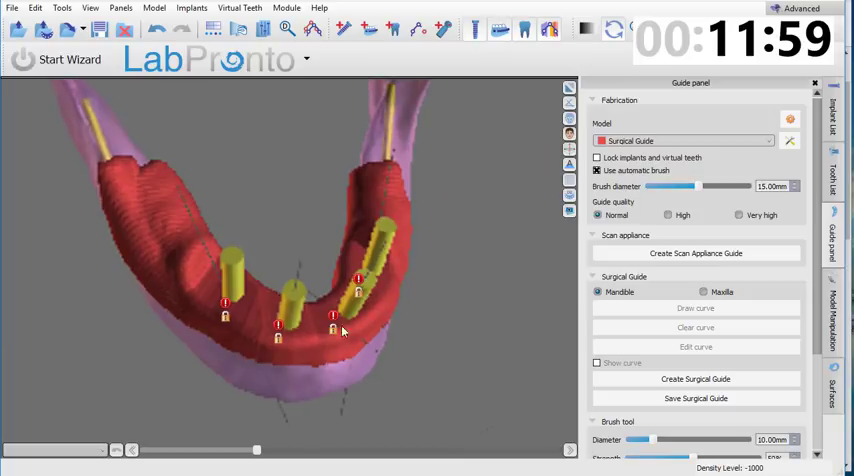
{"action": "left_click_drag", "start_coordinate": [344, 330], "coordinate": [156, 212]}
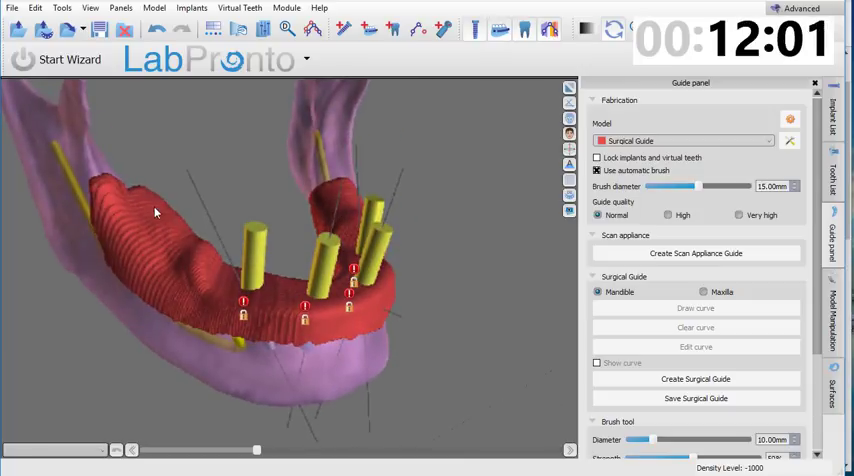
{"action": "mouse_move", "coordinate": [470, 272]}
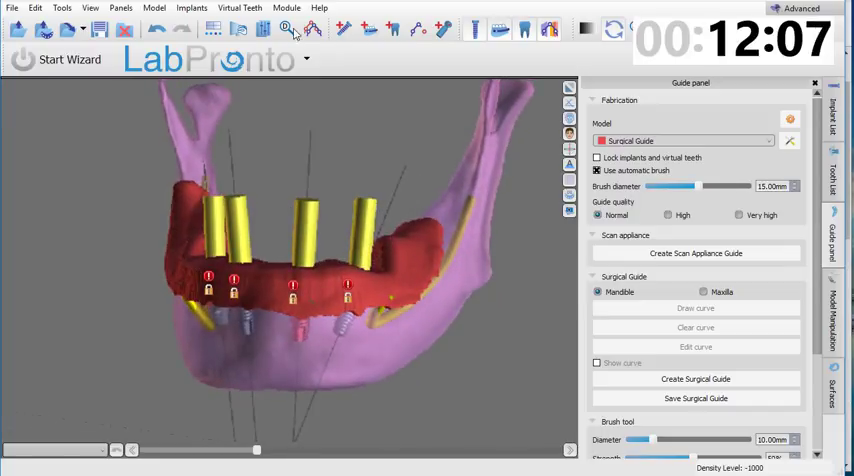
{"action": "left_click", "coordinate": [288, 8]}
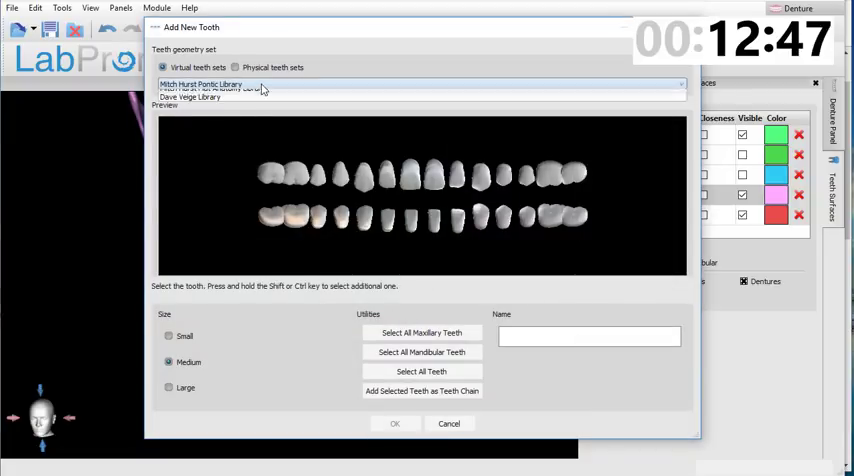
Step: Add the mandibular teeth from the second tooth library to the denture scene
{"action": "left_click", "coordinate": [200, 84]}
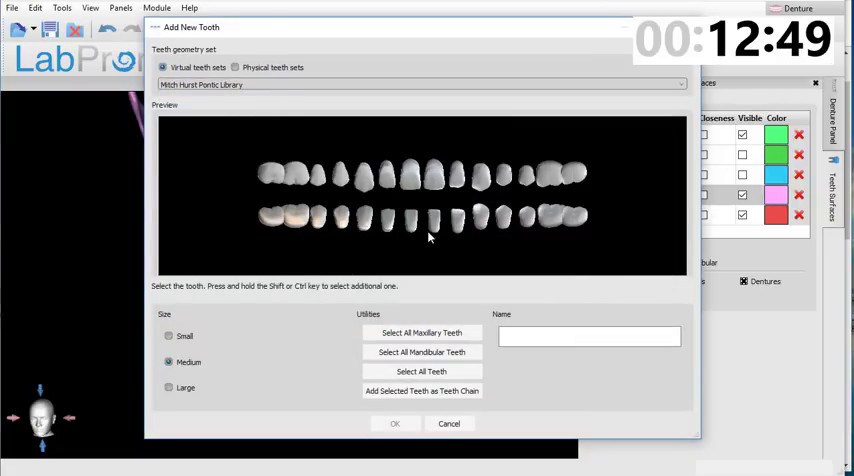
{"action": "left_click", "coordinate": [420, 84]}
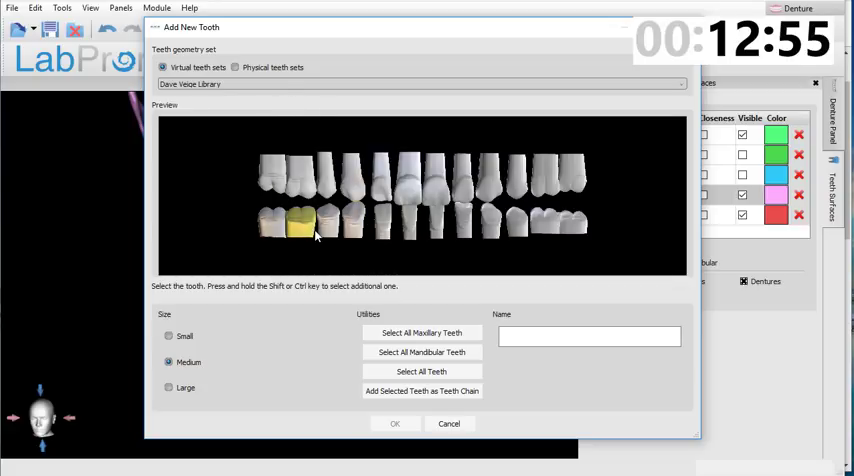
{"action": "left_click", "coordinate": [300, 224]}
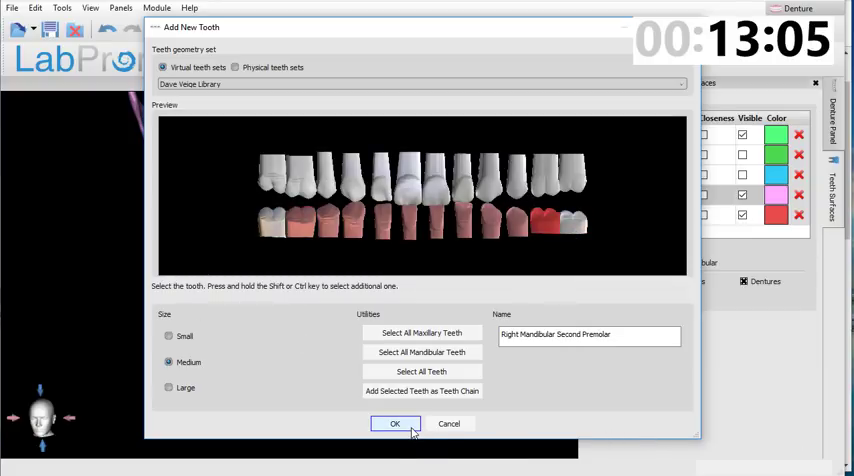
{"action": "left_click", "coordinate": [394, 424]}
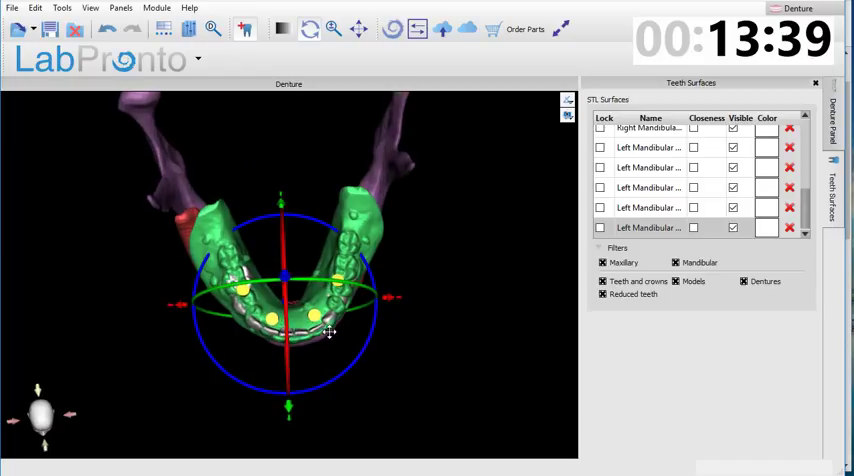
Step: Move the new teeth into the green lower denture with the transform gizmo
{"action": "left_click_drag", "start_coordinate": [330, 332], "coordinate": [450, 276]}
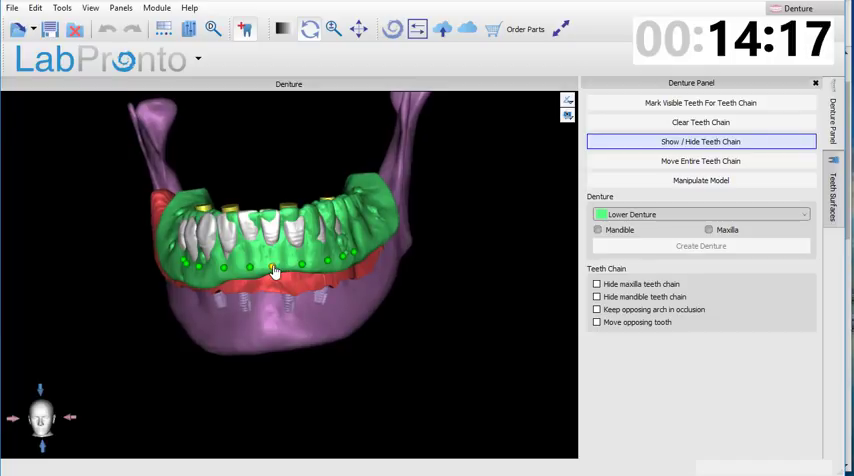
Step: Orbit the model to inspect the lower denture and its teeth from front and side
{"action": "left_click_drag", "start_coordinate": [276, 270], "coordinate": [320, 336]}
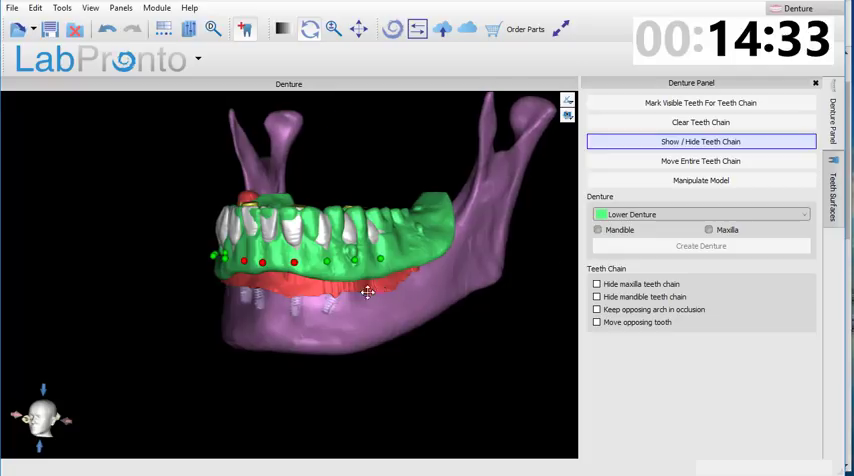
{"action": "left_click_drag", "start_coordinate": [370, 292], "coordinate": [308, 236]}
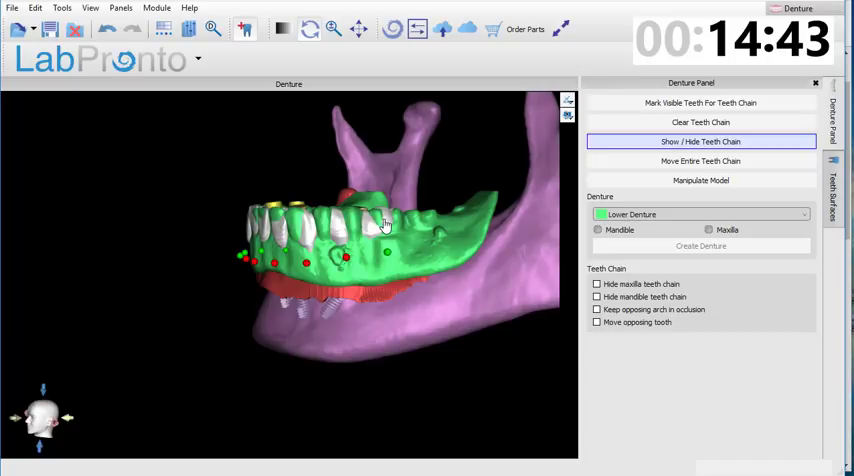
{"action": "left_click_drag", "start_coordinate": [384, 224], "coordinate": [310, 296]}
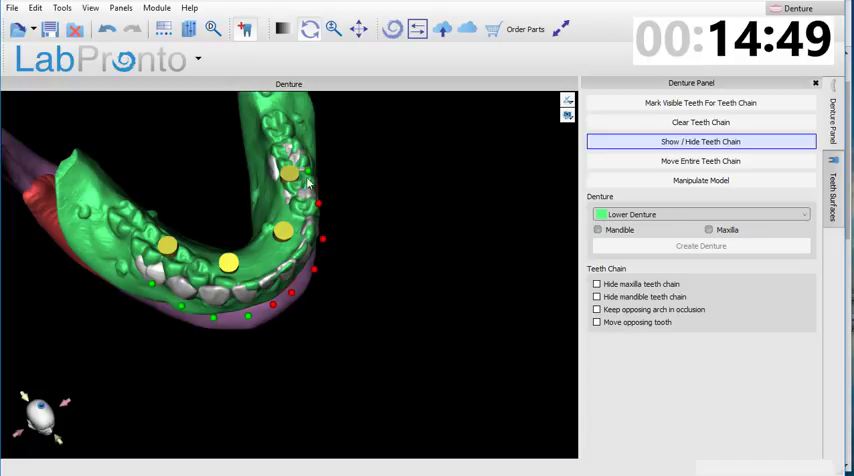
{"action": "mouse_move", "coordinate": [330, 336]}
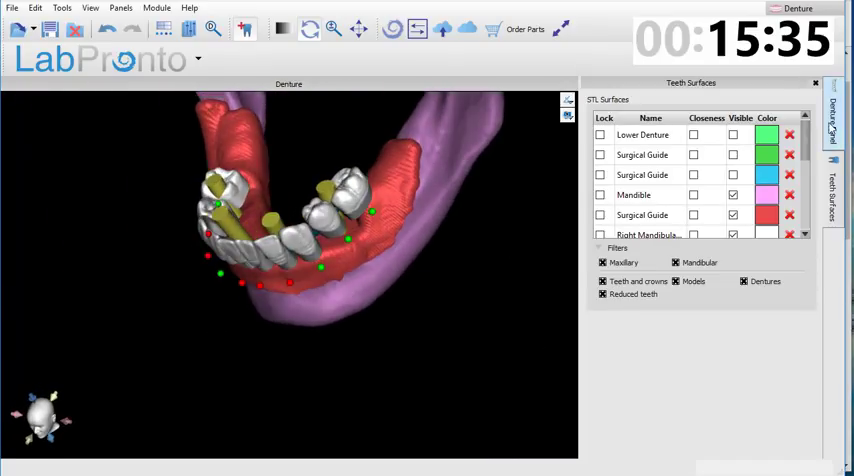
Step: Start a denture on the Surgical Guide model, check undercuts and insertion direction, and continue
{"action": "left_click", "coordinate": [832, 120]}
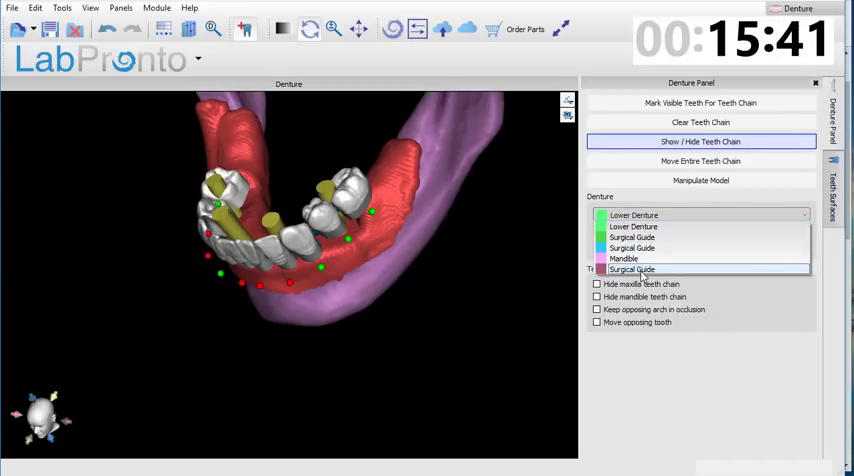
{"action": "left_click", "coordinate": [632, 268]}
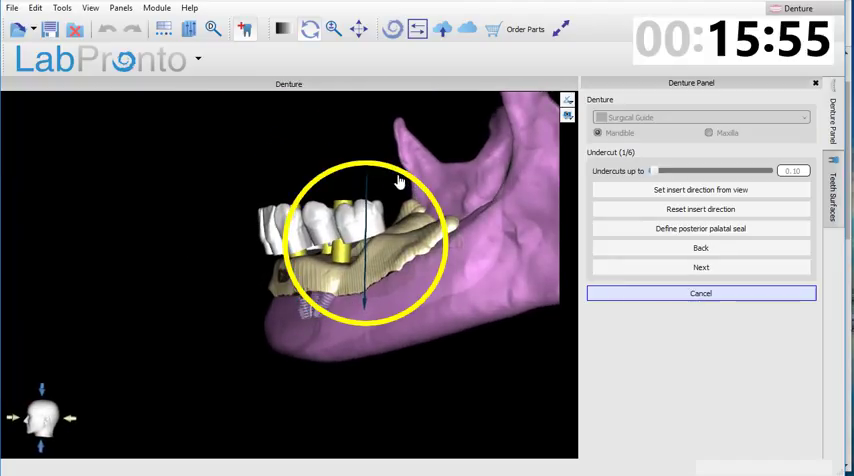
{"action": "left_click_drag", "start_coordinate": [398, 180], "coordinate": [476, 296]}
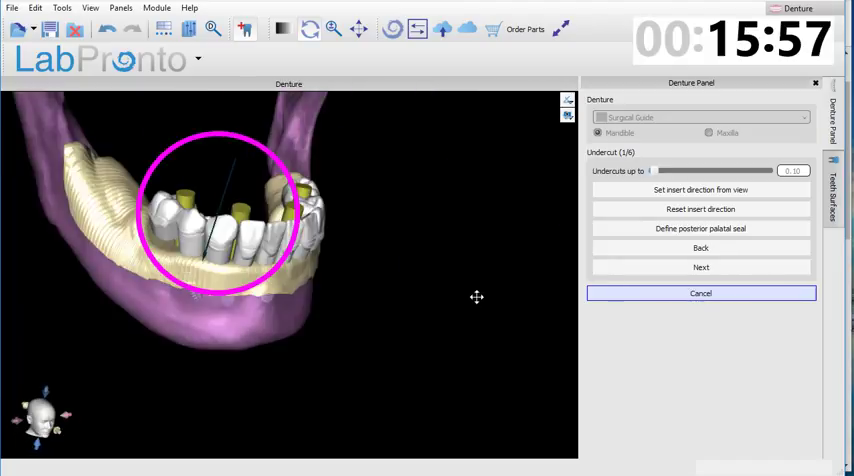
{"action": "left_click_drag", "start_coordinate": [476, 296], "coordinate": [474, 408]}
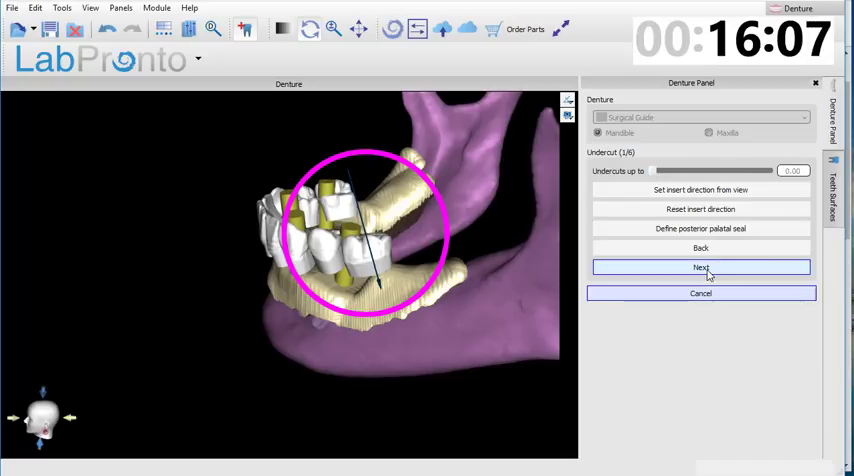
{"action": "left_click", "coordinate": [700, 268]}
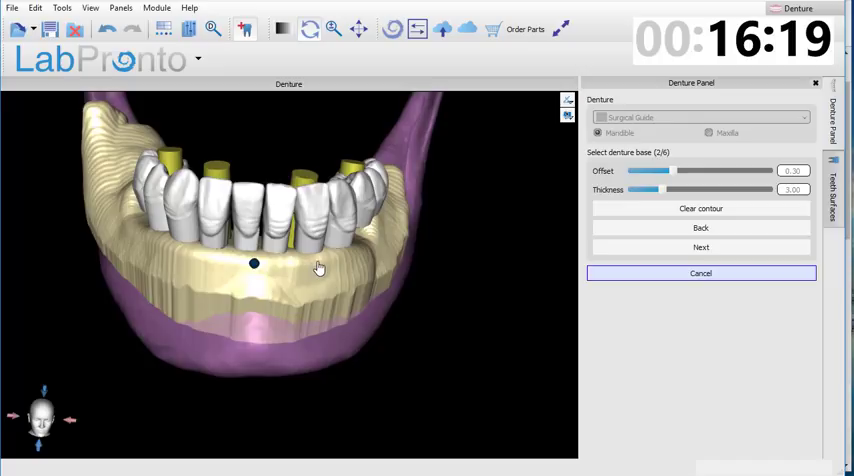
Step: Verify the denture base contour around the arch and accept it
{"action": "left_click_drag", "start_coordinate": [252, 264], "coordinate": [216, 316]}
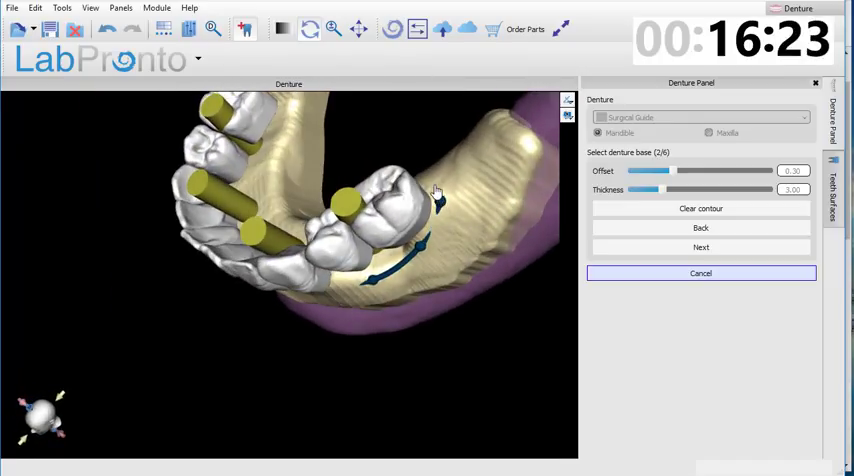
{"action": "left_click_drag", "start_coordinate": [436, 190], "coordinate": [130, 296]}
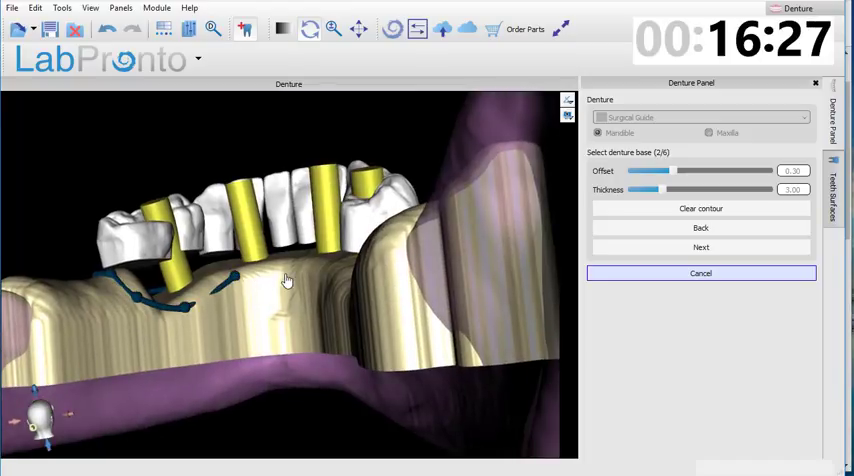
{"action": "left_click_drag", "start_coordinate": [284, 280], "coordinate": [360, 264]}
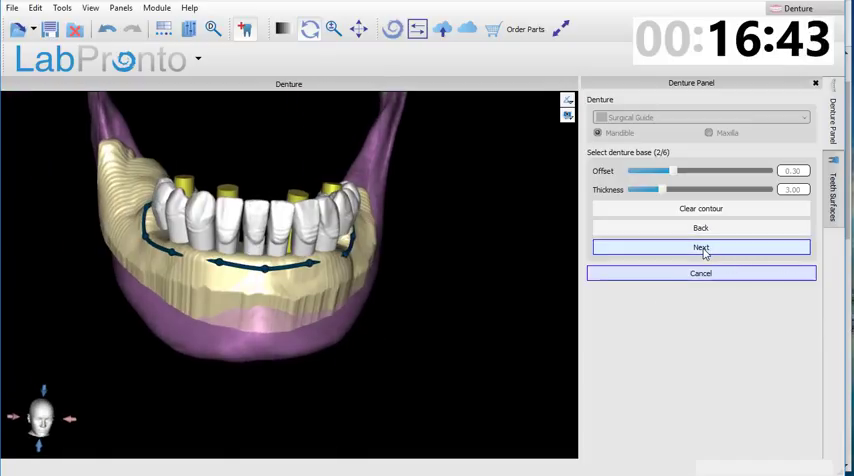
{"action": "left_click", "coordinate": [700, 248]}
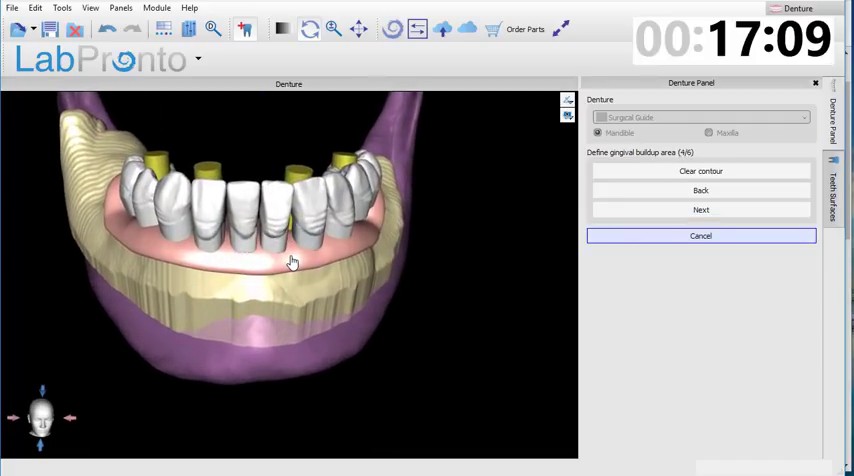
Step: Check the gingival buildup contour along the arch and confirm it
{"action": "left_click_drag", "start_coordinate": [280, 264], "coordinate": [356, 248]}
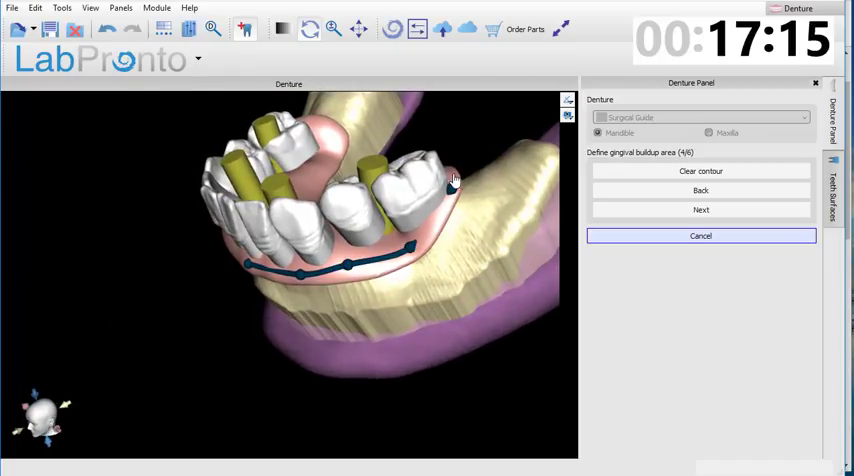
{"action": "left_click_drag", "start_coordinate": [450, 180], "coordinate": [168, 304]}
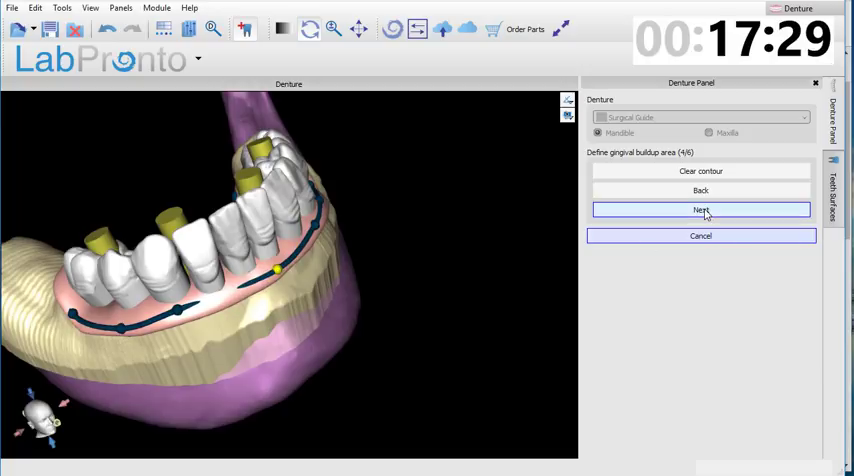
{"action": "left_click", "coordinate": [700, 210]}
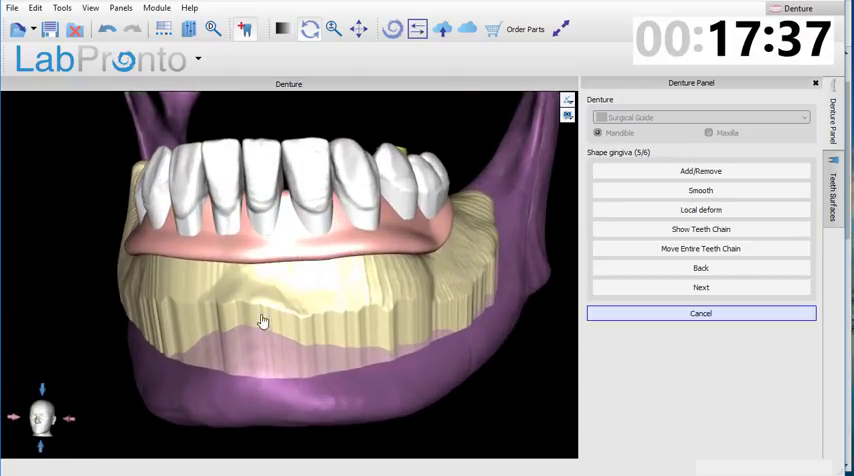
Step: Locally deform the pink gum around the front teeth
{"action": "left_click", "coordinate": [700, 210]}
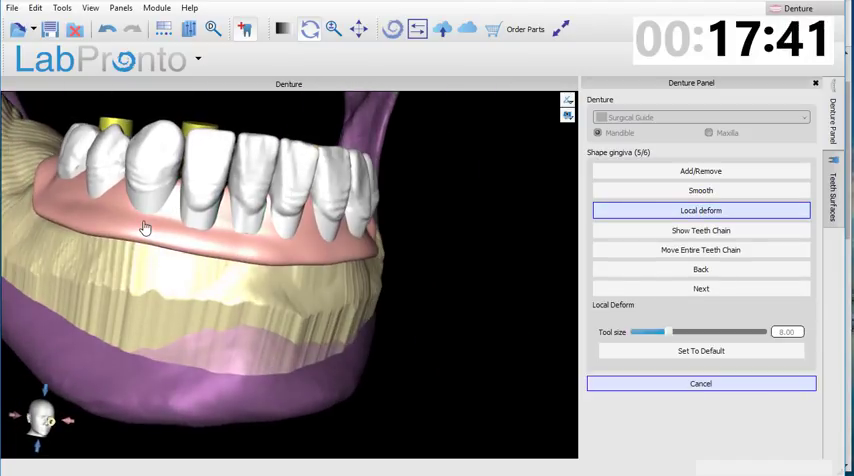
{"action": "left_click_drag", "start_coordinate": [144, 228], "coordinate": [216, 356]}
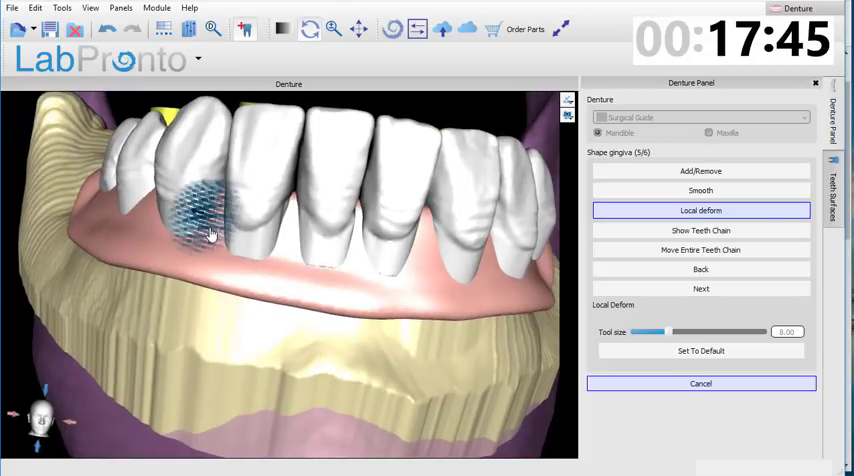
{"action": "left_click_drag", "start_coordinate": [650, 332], "coordinate": [696, 332]}
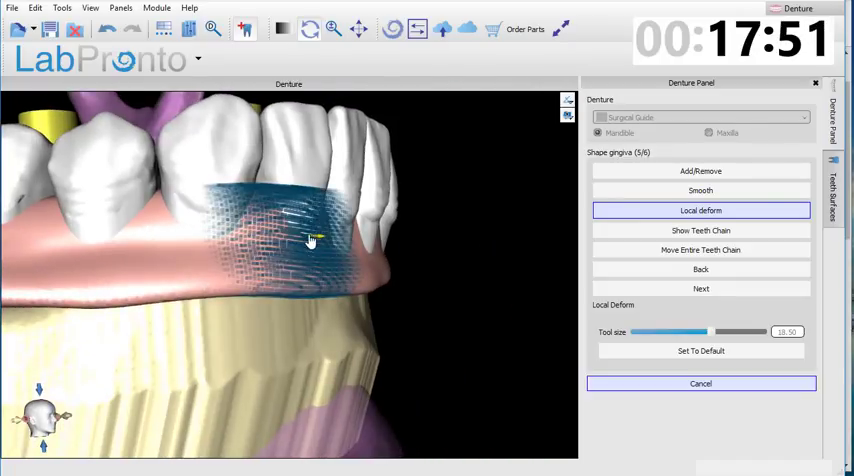
{"action": "left_click_drag", "start_coordinate": [310, 240], "coordinate": [384, 244]}
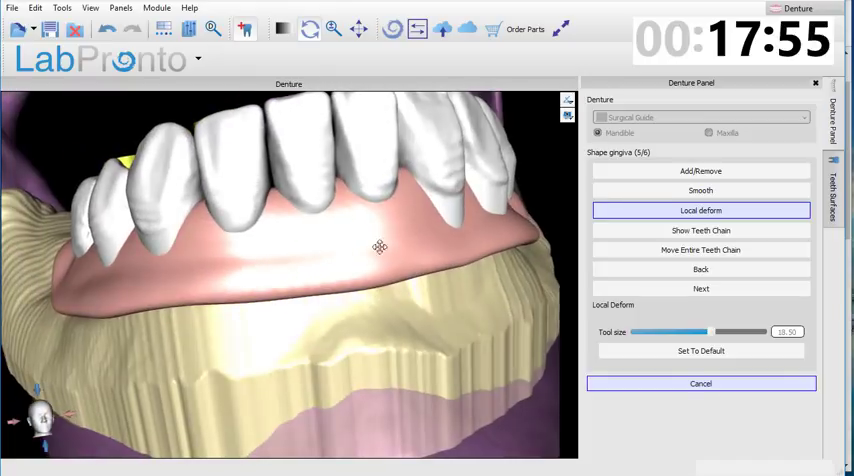
{"action": "left_click_drag", "start_coordinate": [380, 248], "coordinate": [432, 250]}
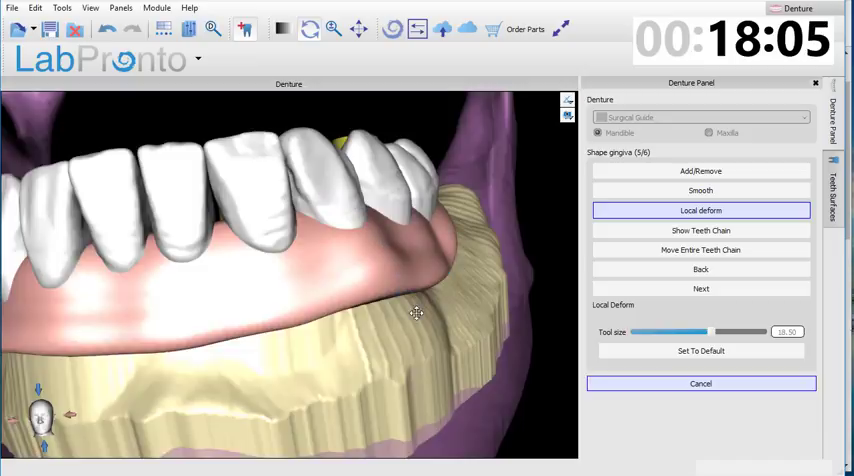
{"action": "left_click_drag", "start_coordinate": [418, 312], "coordinate": [220, 336]}
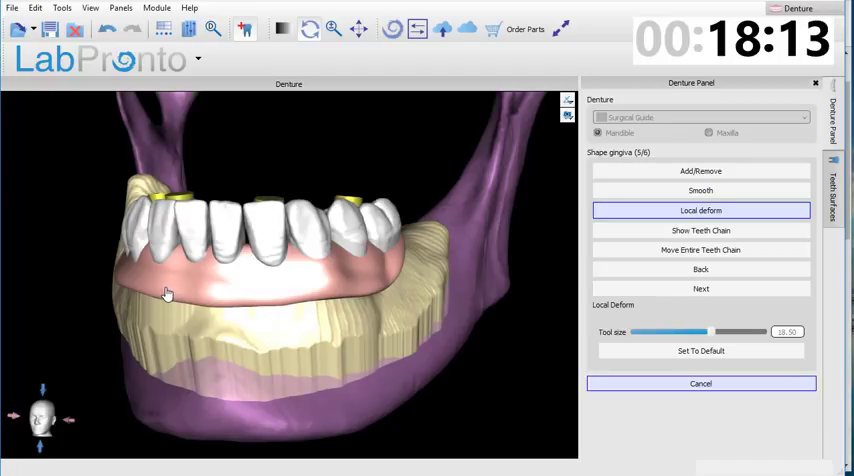
{"action": "mouse_move", "coordinate": [164, 272]}
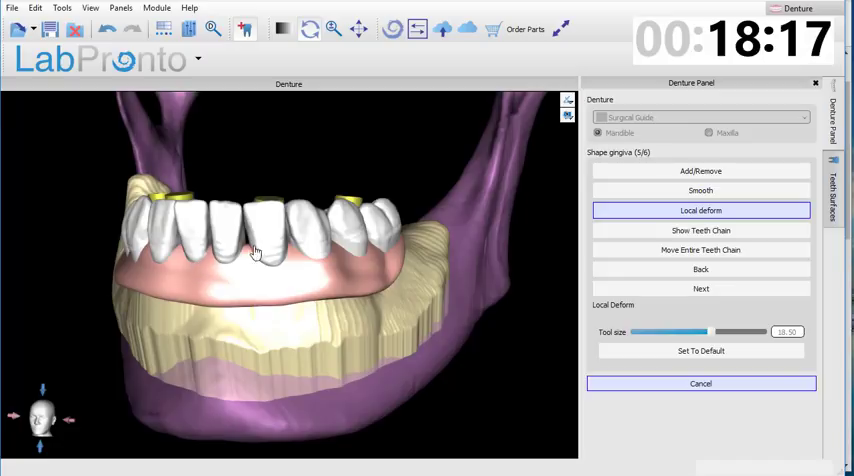
{"action": "mouse_move", "coordinate": [272, 276]}
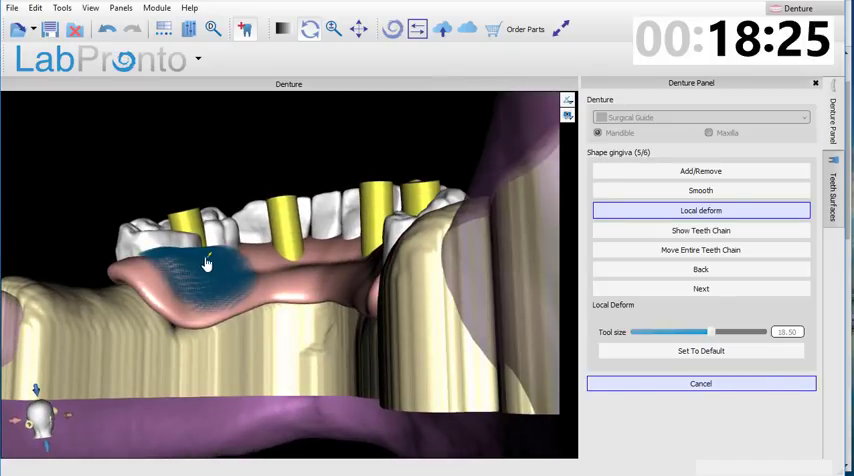
Step: Sculpt the inner gum between the lingual posts and near the back post
{"action": "left_click_drag", "start_coordinate": [204, 264], "coordinate": [250, 252]}
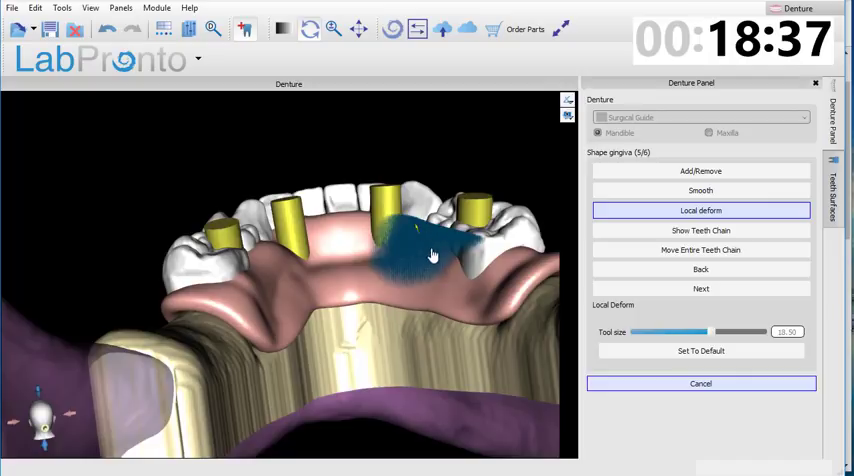
{"action": "left_click_drag", "start_coordinate": [430, 256], "coordinate": [474, 276]}
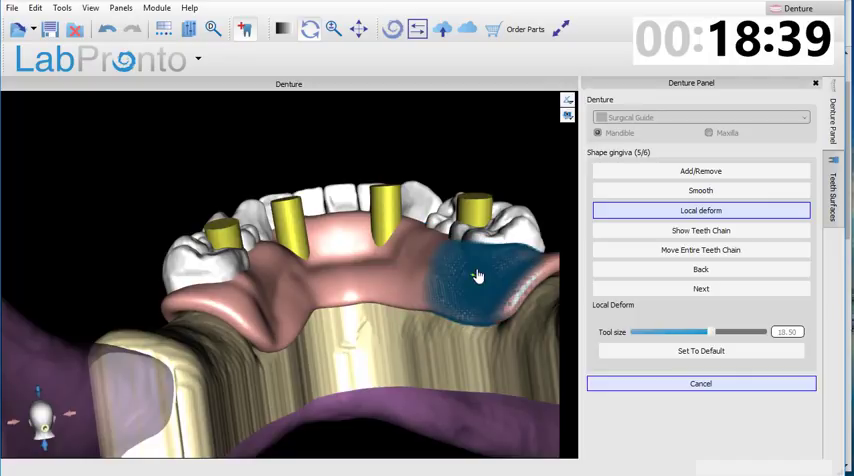
{"action": "left_click_drag", "start_coordinate": [474, 276], "coordinate": [364, 264]}
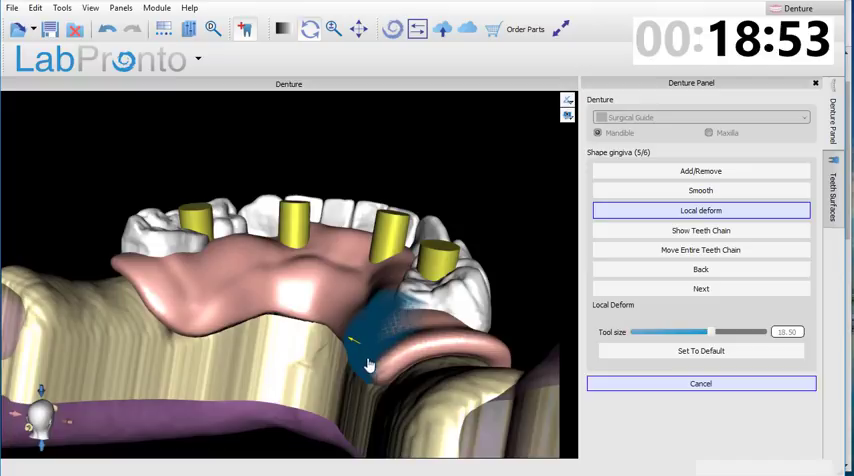
{"action": "left_click_drag", "start_coordinate": [368, 364], "coordinate": [490, 330]}
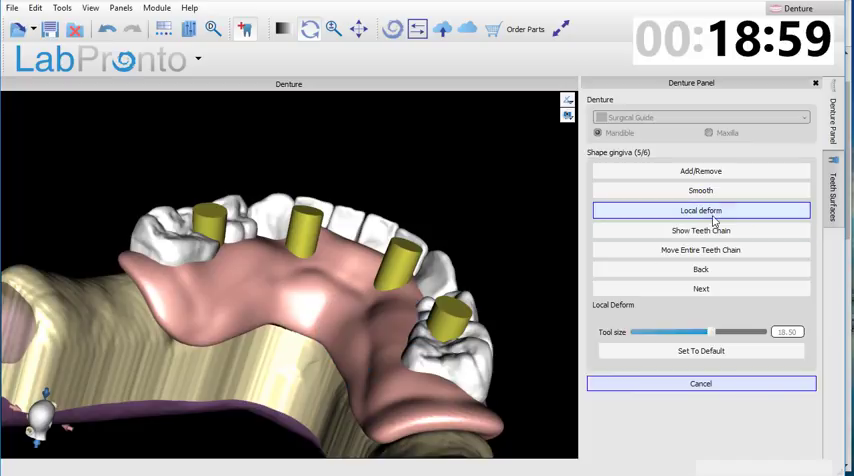
Step: Smooth the inner gum surface of the denture base between the posts and review the seated denture
{"action": "left_click", "coordinate": [700, 190]}
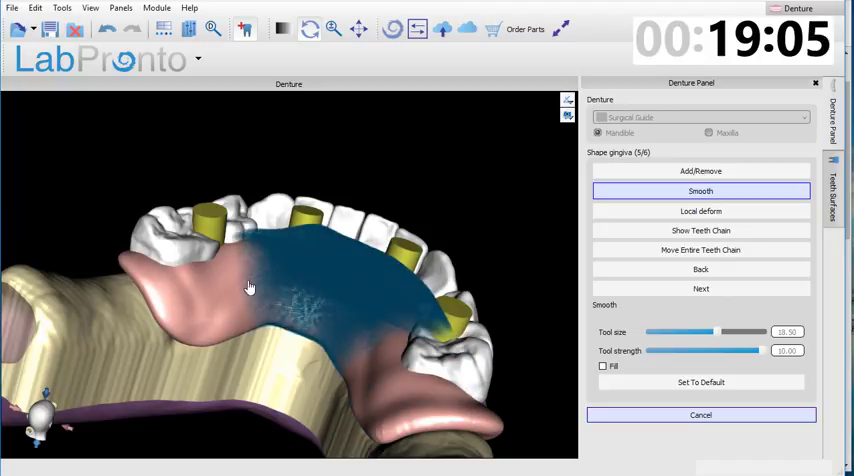
{"action": "left_click_drag", "start_coordinate": [250, 288], "coordinate": [390, 364]}
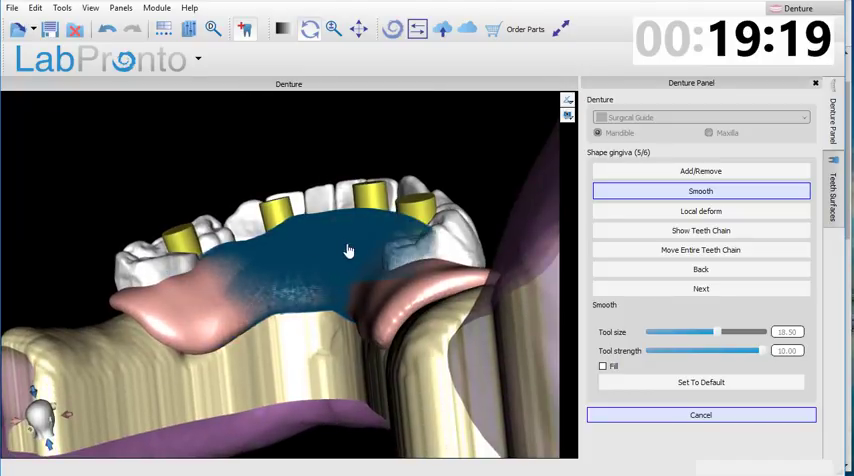
{"action": "left_click", "coordinate": [700, 210]}
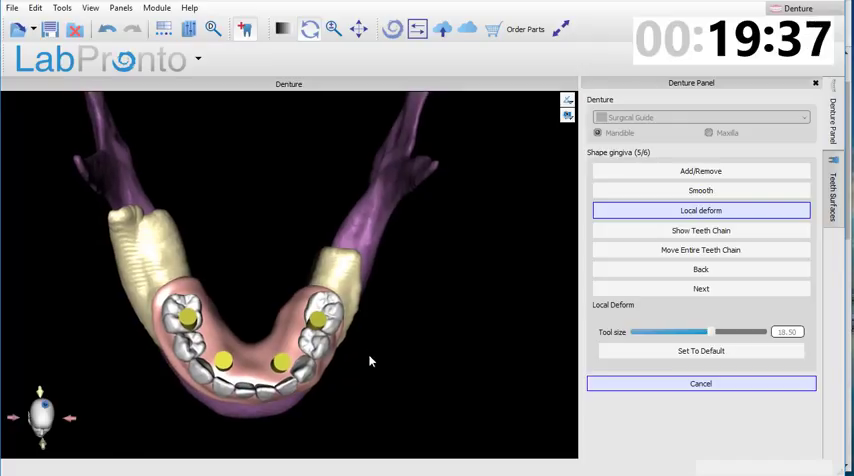
{"action": "left_click_drag", "start_coordinate": [370, 360], "coordinate": [136, 372]}
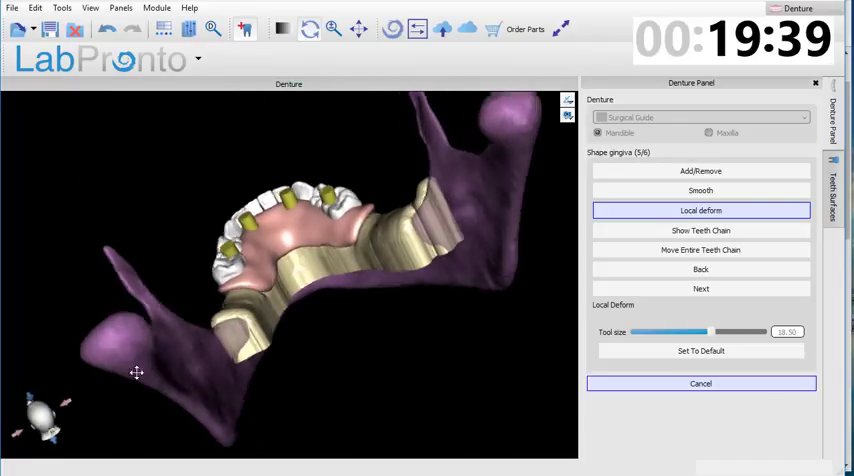
{"action": "left_click_drag", "start_coordinate": [136, 372], "coordinate": [312, 252]}
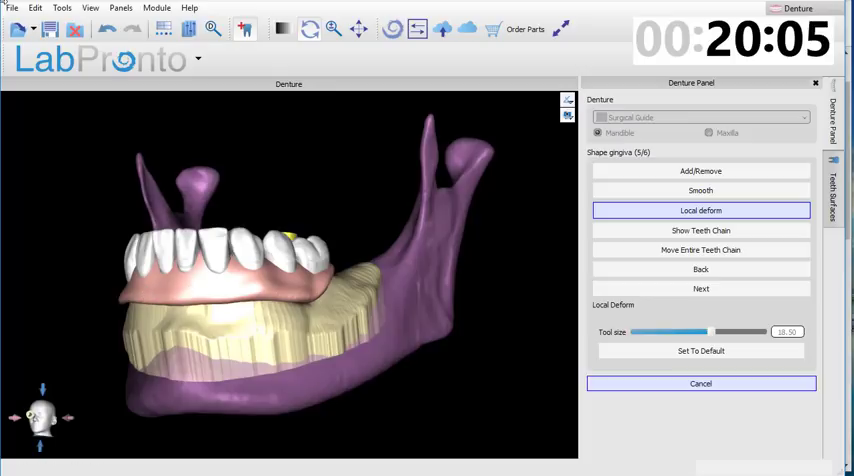
Step: Export the denture base and virtual teeth as STL named HYBRID DENTURE INITIAL
{"action": "left_click", "coordinate": [12, 8]}
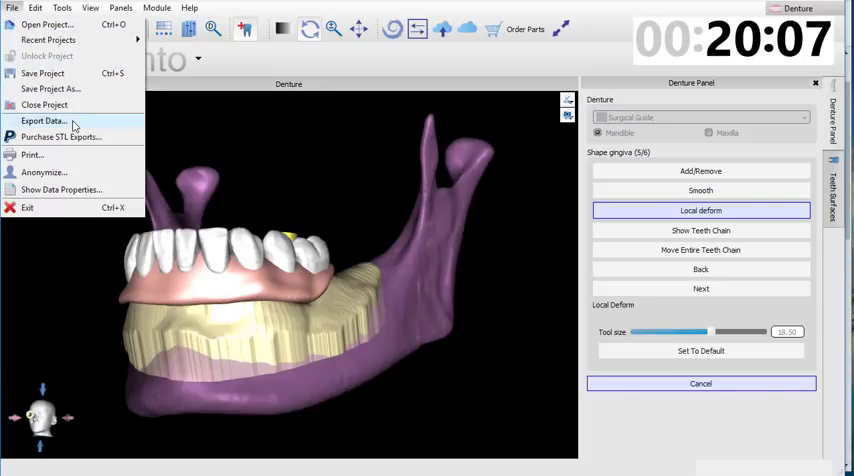
{"action": "left_click", "coordinate": [44, 120]}
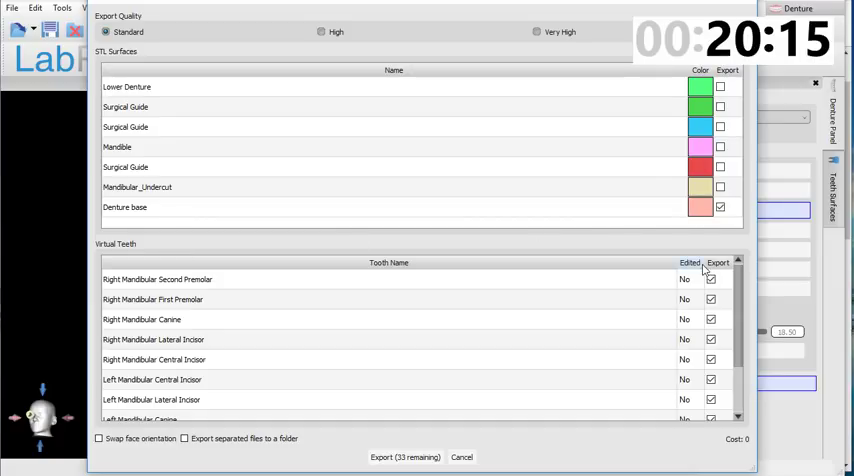
{"action": "scroll", "scroll_direction": "down", "scroll_amount": 3}
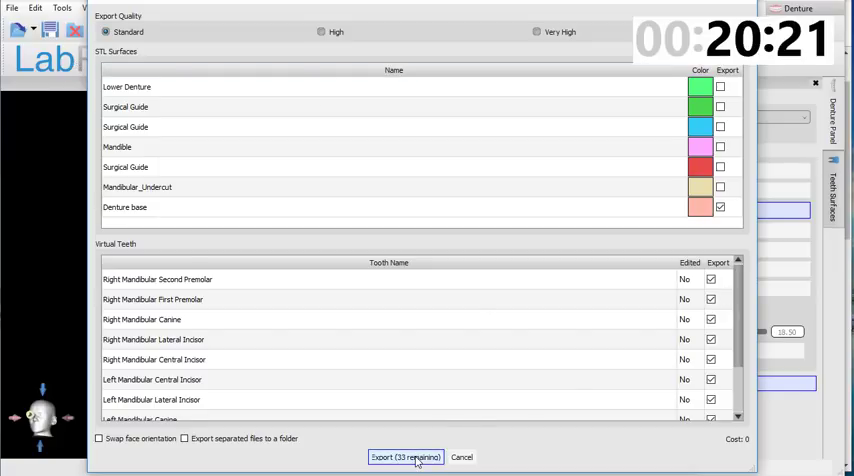
{"action": "left_click", "coordinate": [404, 456]}
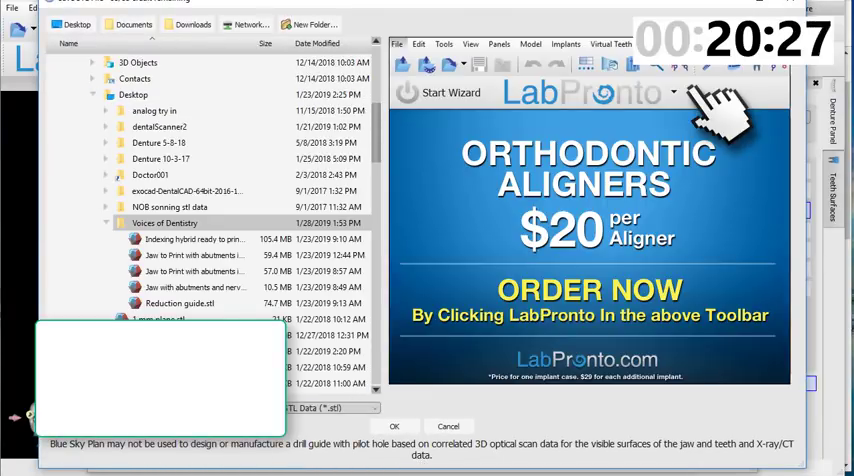
{"action": "type", "text": "HYBRID DENT"}
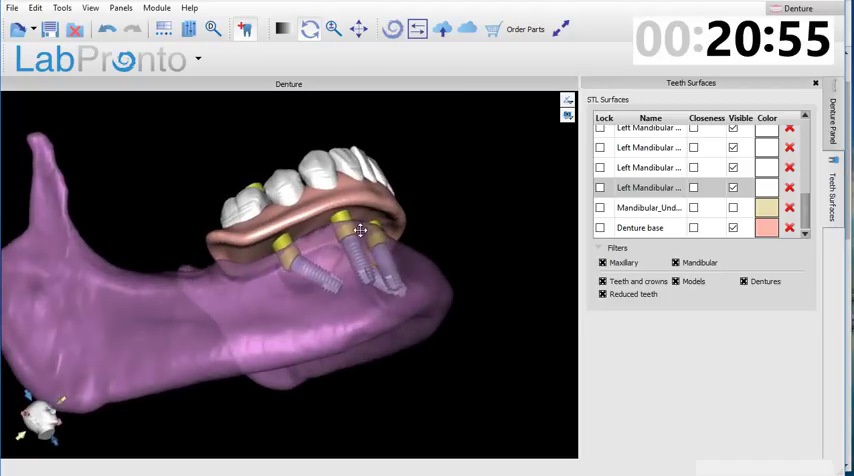
Step: Leave the denture module for the Advanced planning workspace with the surgical guide panel
{"action": "left_click_drag", "start_coordinate": [360, 230], "coordinate": [350, 200]}
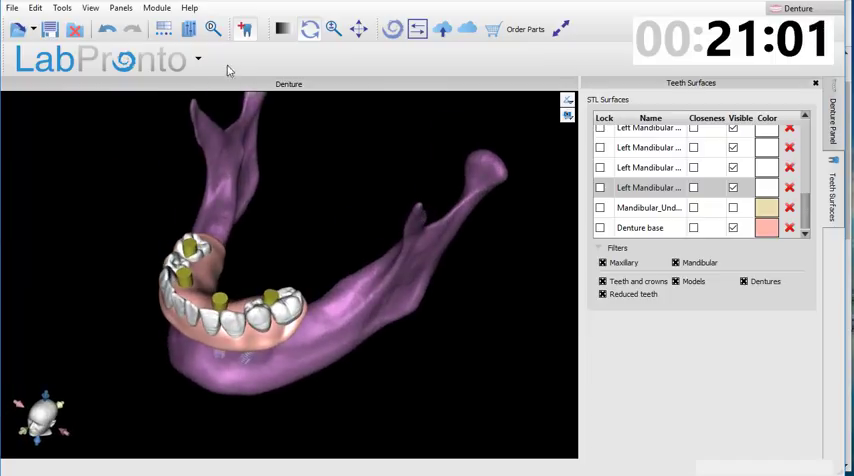
{"action": "left_click", "coordinate": [156, 8]}
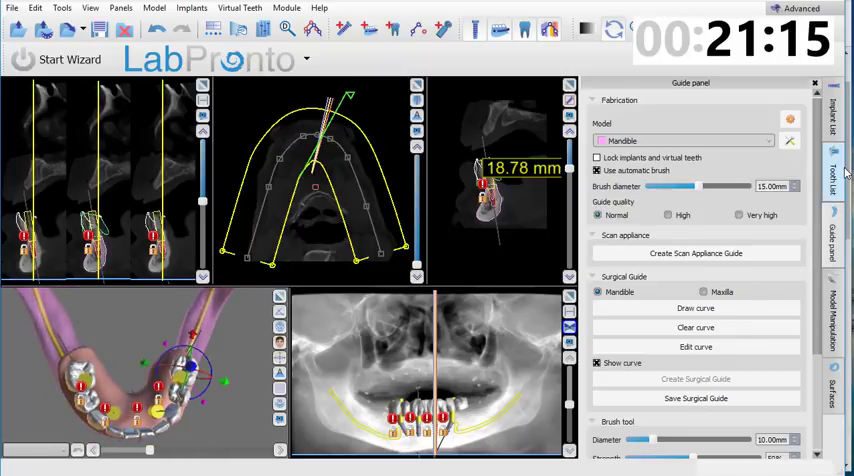
Step: Export only the abutments (surfaces and implants unticked) as the STL file ALL 4 ABUTMENTS
{"action": "left_click", "coordinate": [832, 110]}
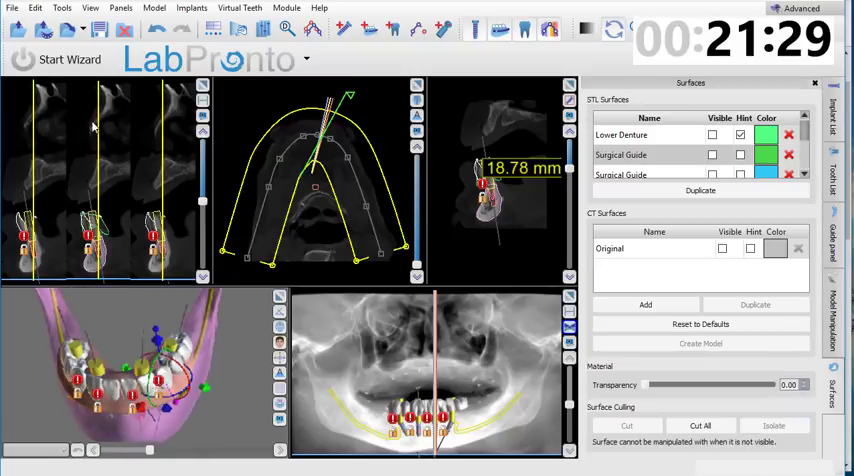
{"action": "left_click", "coordinate": [12, 8]}
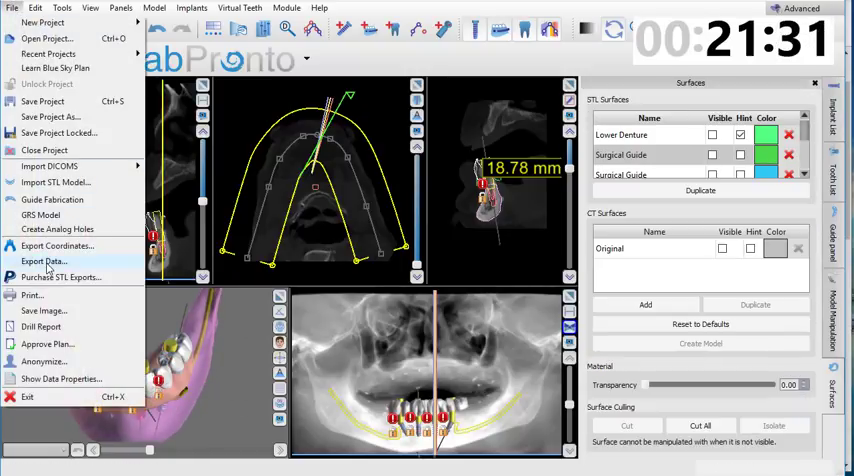
{"action": "left_click", "coordinate": [44, 260]}
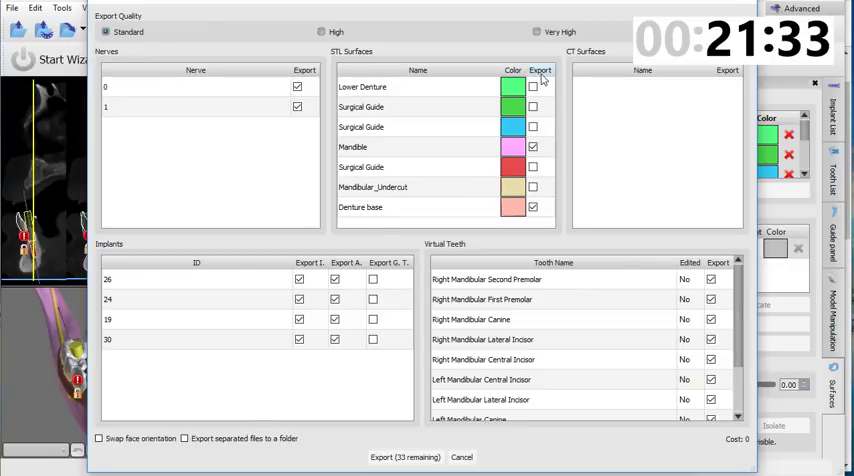
{"action": "left_click", "coordinate": [540, 70]}
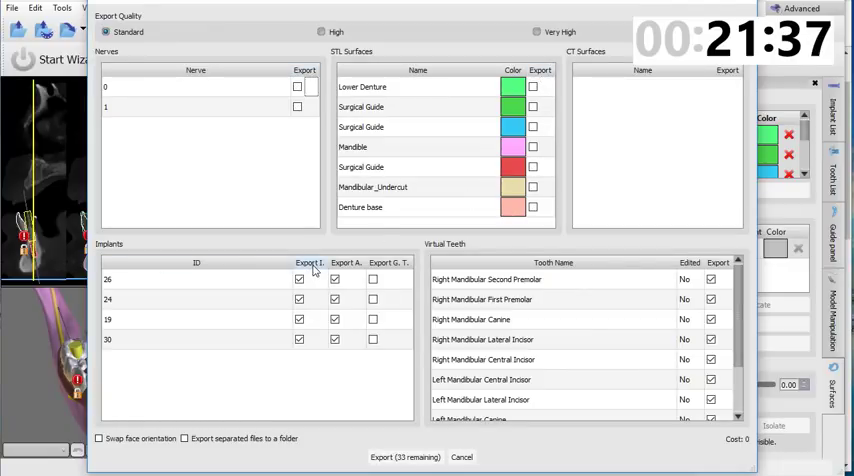
{"action": "left_click", "coordinate": [300, 280]}
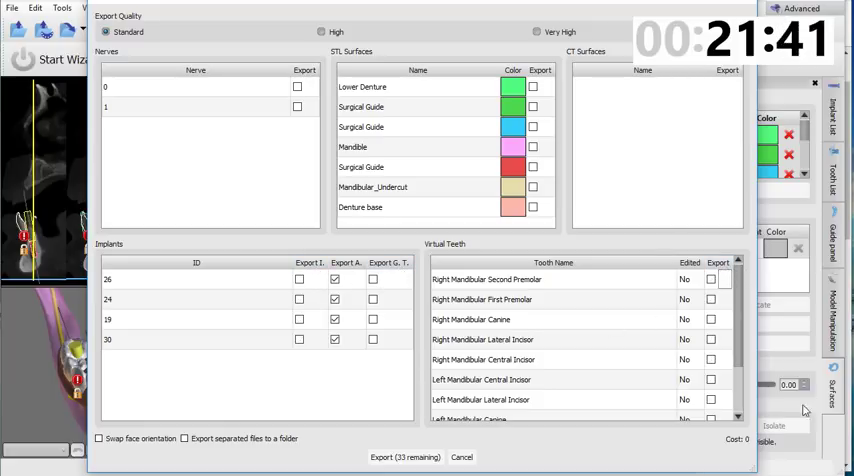
{"action": "left_click", "coordinate": [404, 456]}
{"action": "type", "text": "ALL 4"}
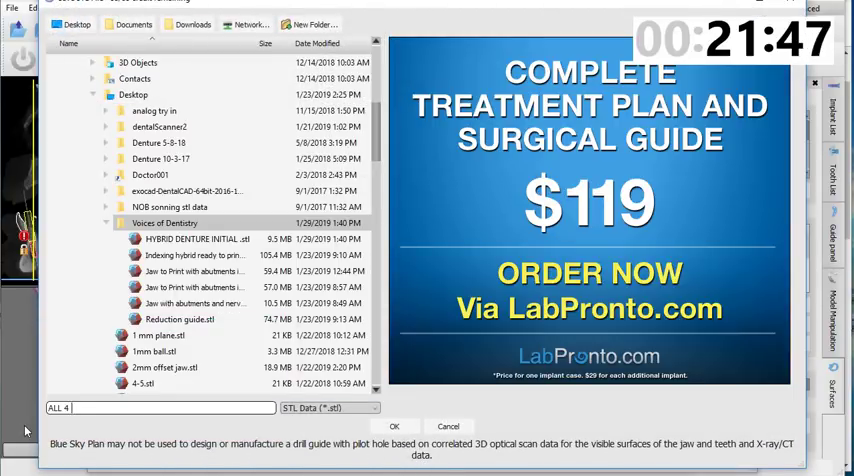
{"action": "type", "text": "ABUTMENTS"}
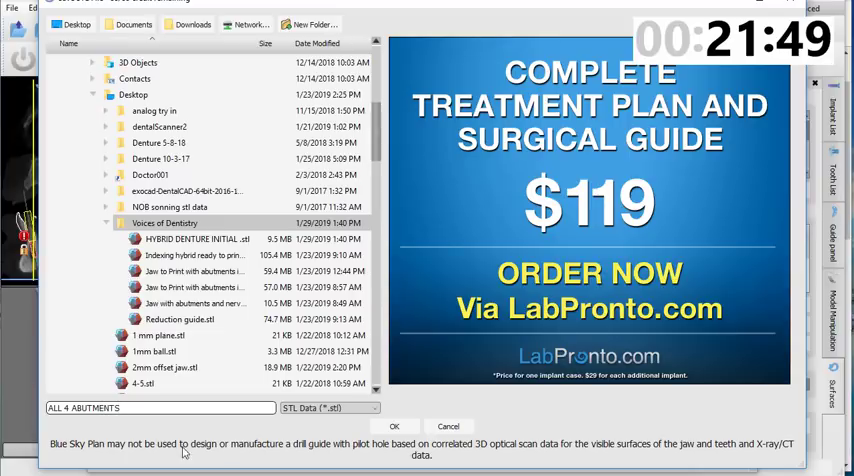
{"action": "left_click", "coordinate": [396, 426]}
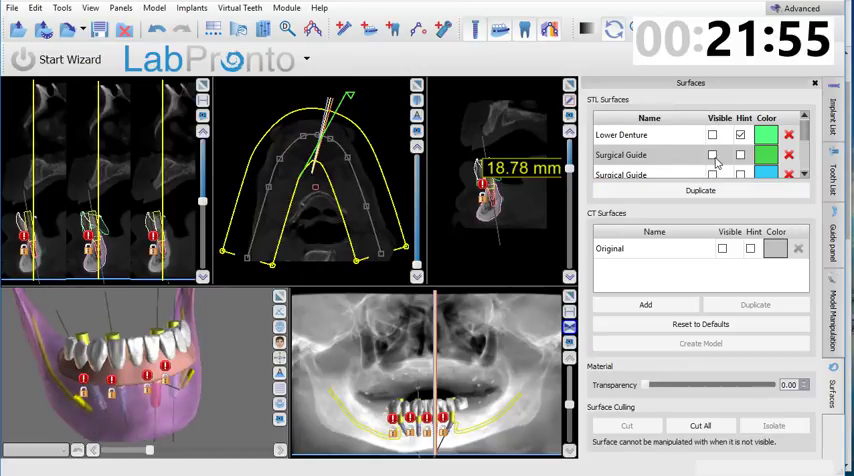
Step: Make the surgical guide visible and export it as the STL file BONE REDUCTION GUIDE
{"action": "left_click", "coordinate": [712, 154]}
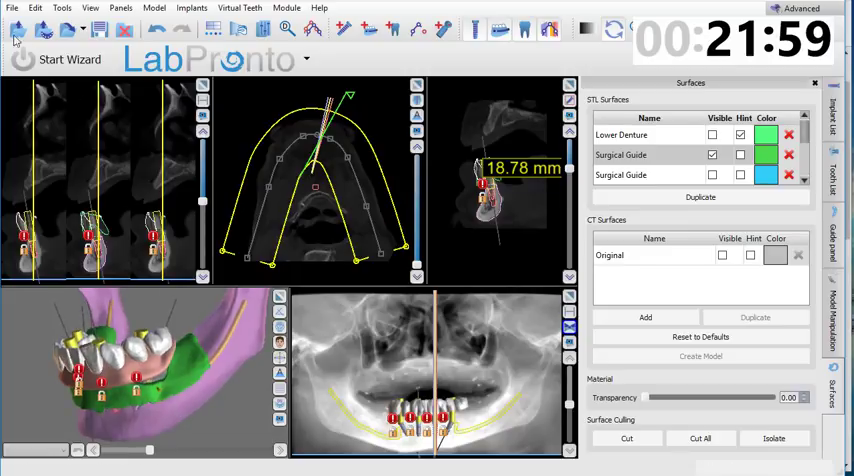
{"action": "left_click", "coordinate": [12, 8]}
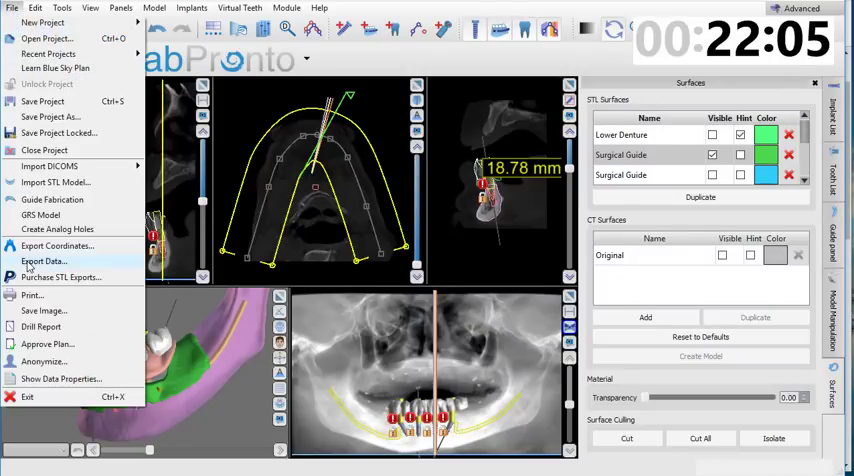
{"action": "left_click", "coordinate": [44, 260]}
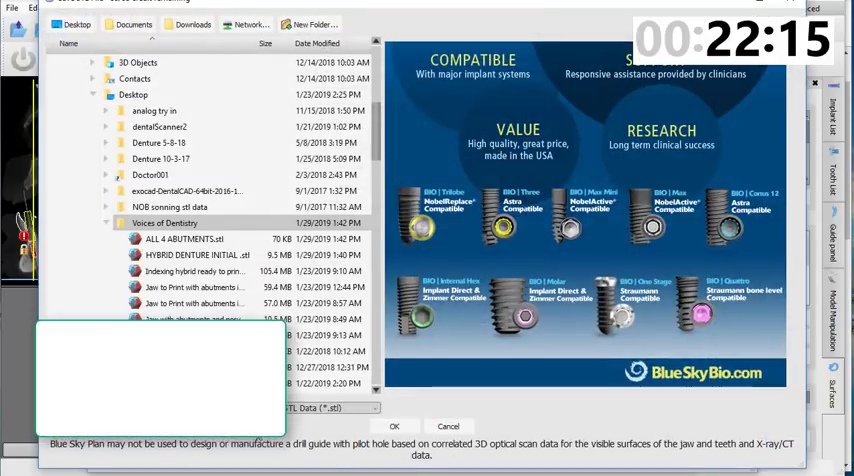
{"action": "type", "text": "BONE REDUCTION GUIDE"}
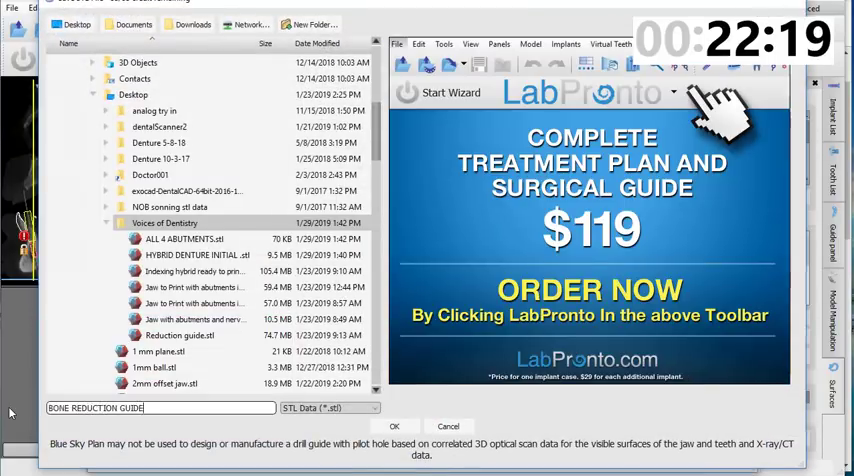
{"action": "left_click", "coordinate": [394, 426]}
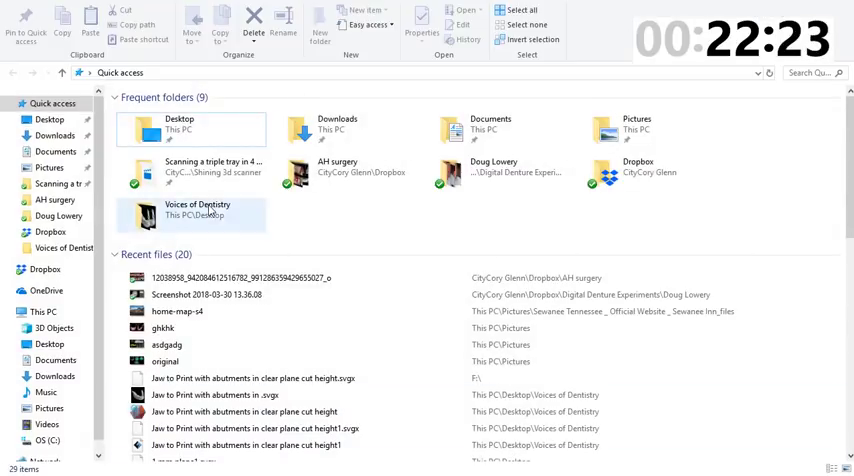
Step: In the Voices of Dentistry folder, select the HYBRID DENTURE INITIAL file
{"action": "double_click", "coordinate": [196, 214]}
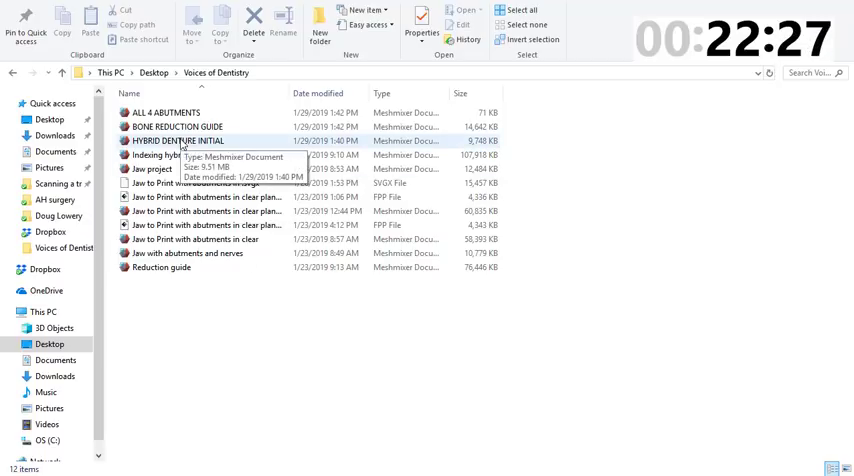
{"action": "left_click", "coordinate": [178, 140]}
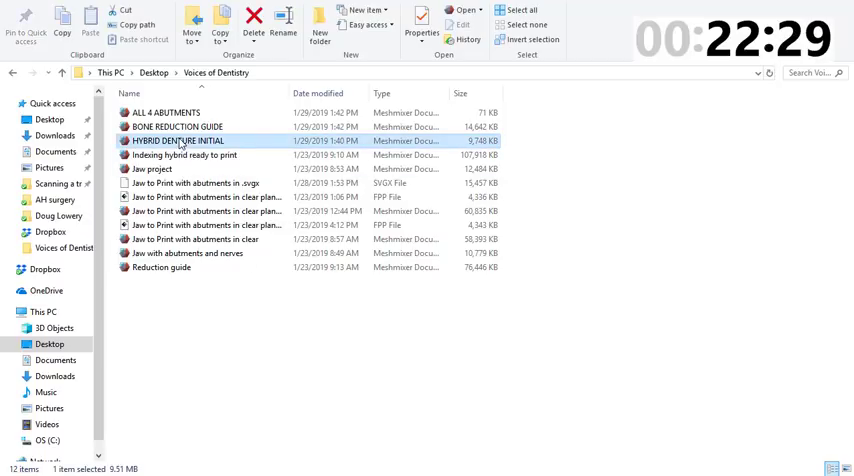
{"action": "mouse_move", "coordinate": [178, 140]}
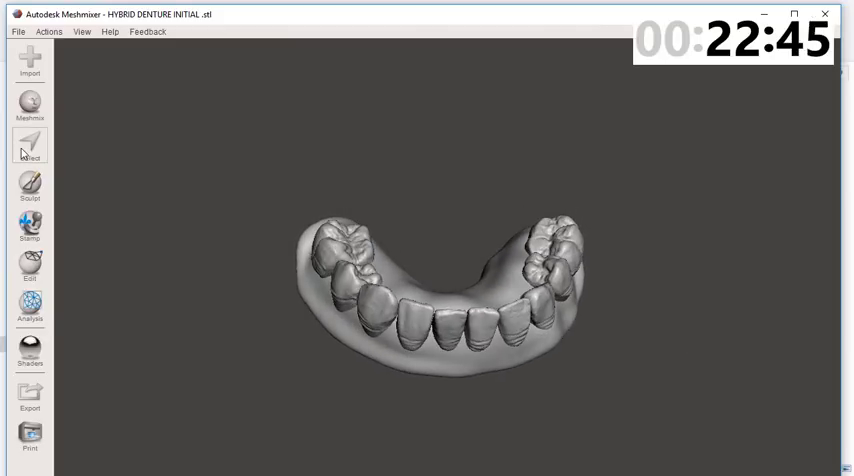
Step: Clear the face selection on the hybrid denture and bring up the Edit operations
{"action": "left_click", "coordinate": [30, 144]}
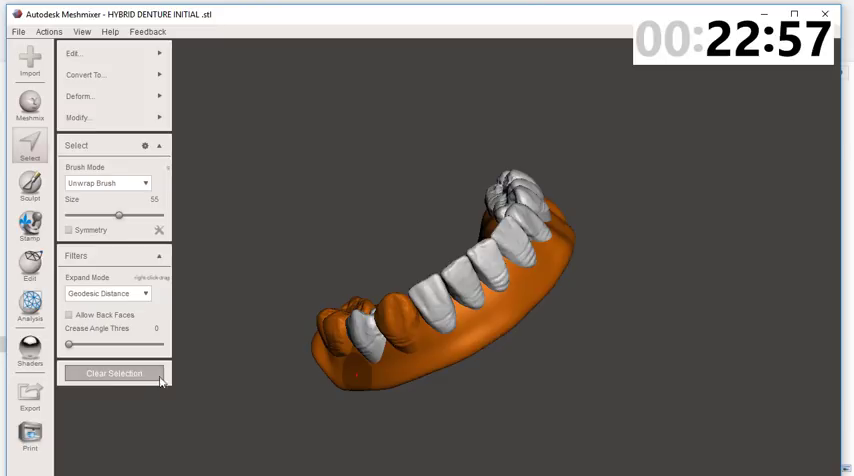
{"action": "left_click", "coordinate": [114, 372]}
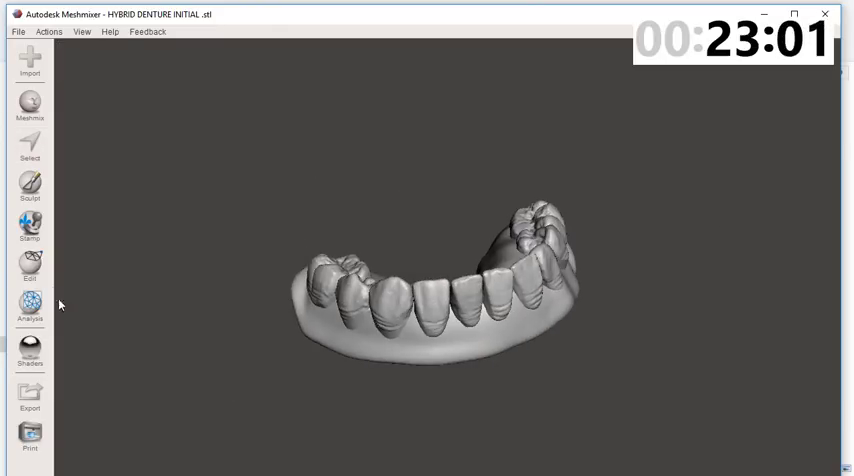
{"action": "left_click", "coordinate": [30, 270]}
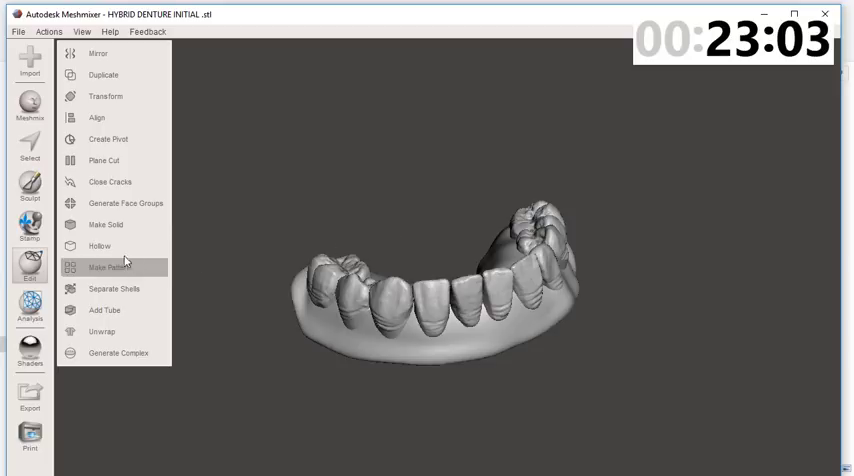
{"action": "mouse_move", "coordinate": [118, 228]}
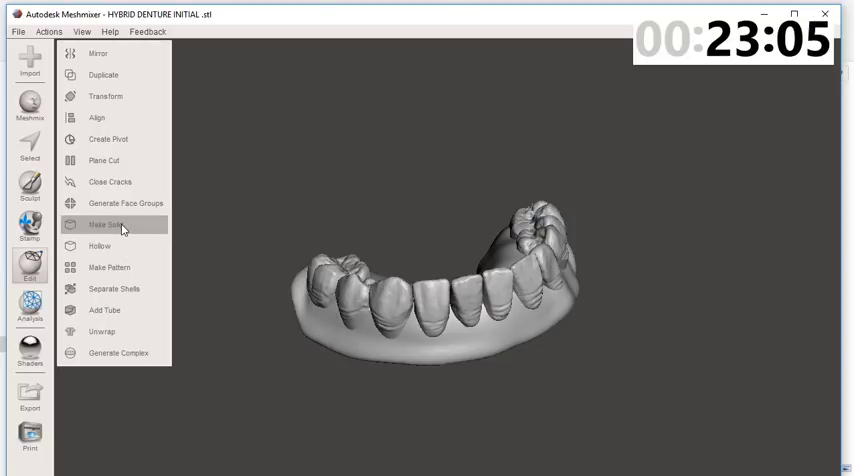
Step: Make Solid on the denture with Accurate type and higher solid accuracy, then accept
{"action": "left_click", "coordinate": [104, 224]}
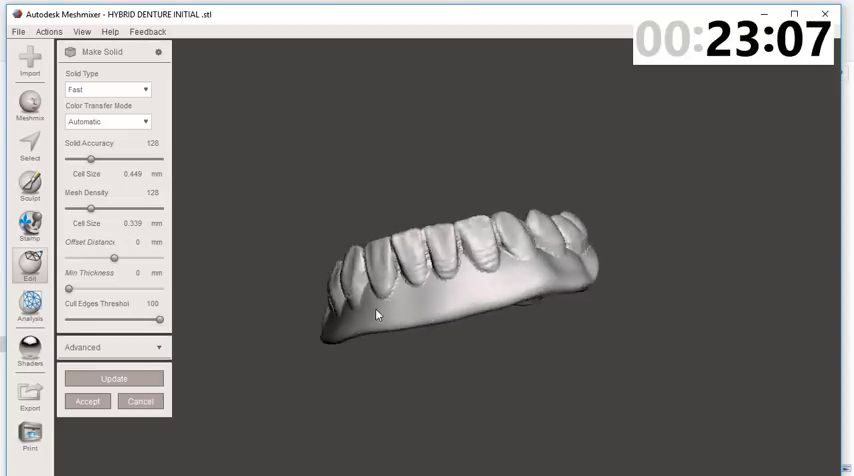
{"action": "left_click_drag", "start_coordinate": [378, 314], "coordinate": [490, 304]}
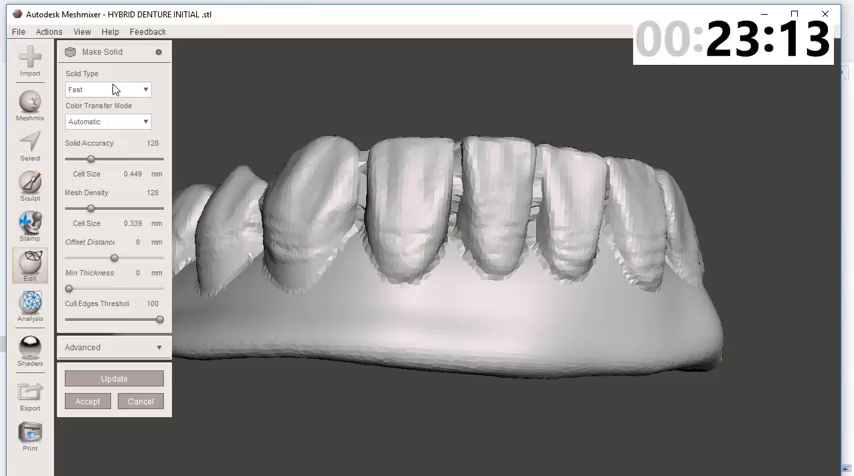
{"action": "left_click", "coordinate": [108, 88]}
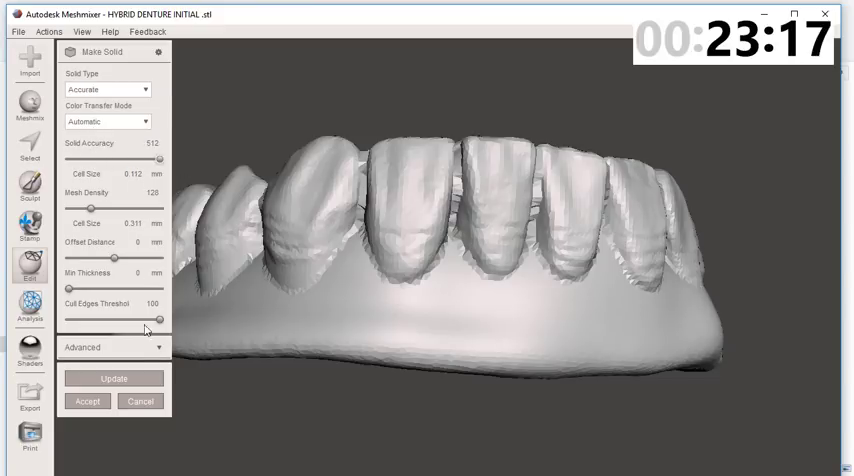
{"action": "left_click", "coordinate": [114, 378]}
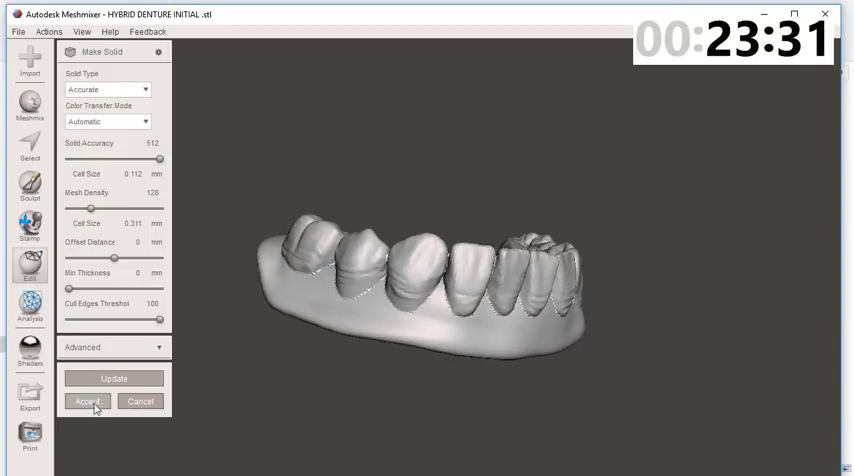
{"action": "left_click", "coordinate": [78, 400]}
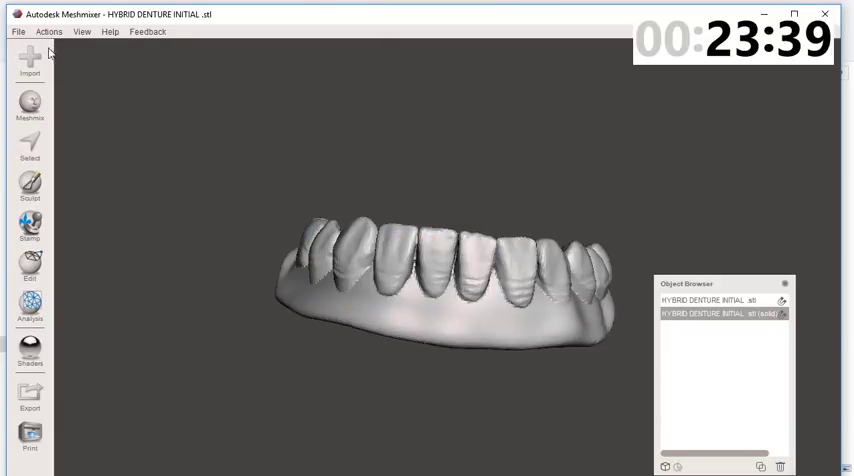
Step: Append the ALL 4 ABUTMENTS mesh into the scene and inspect the abutments through the denture
{"action": "left_click", "coordinate": [30, 60]}
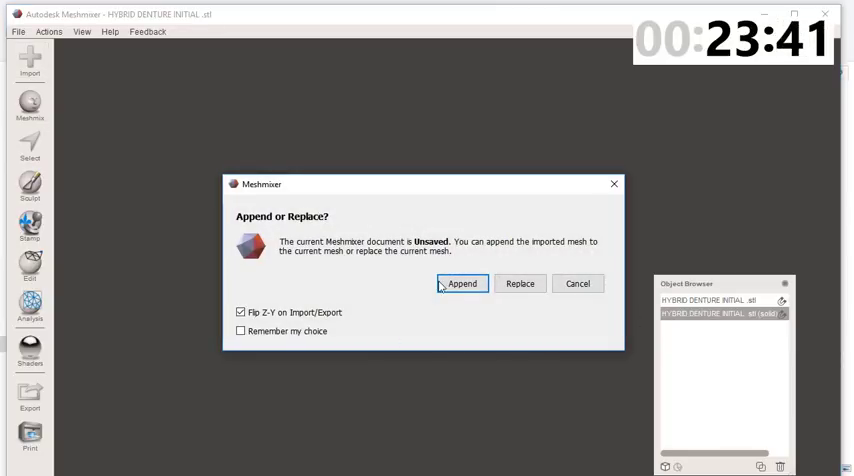
{"action": "left_click", "coordinate": [462, 284]}
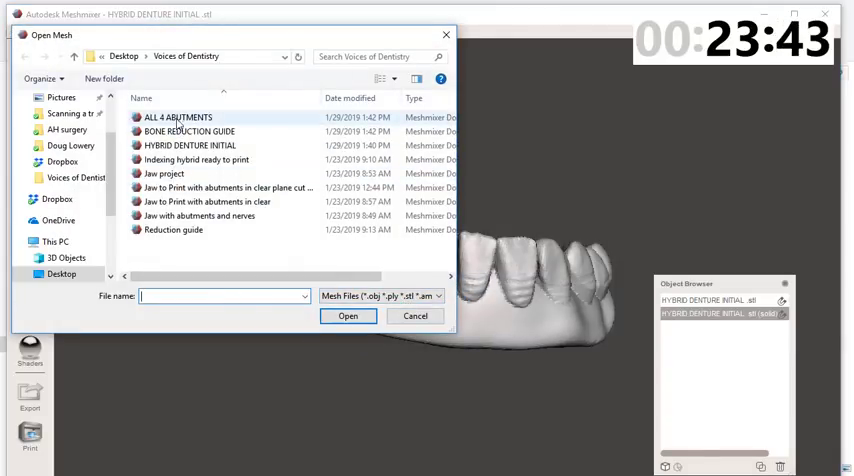
{"action": "left_click", "coordinate": [348, 316]}
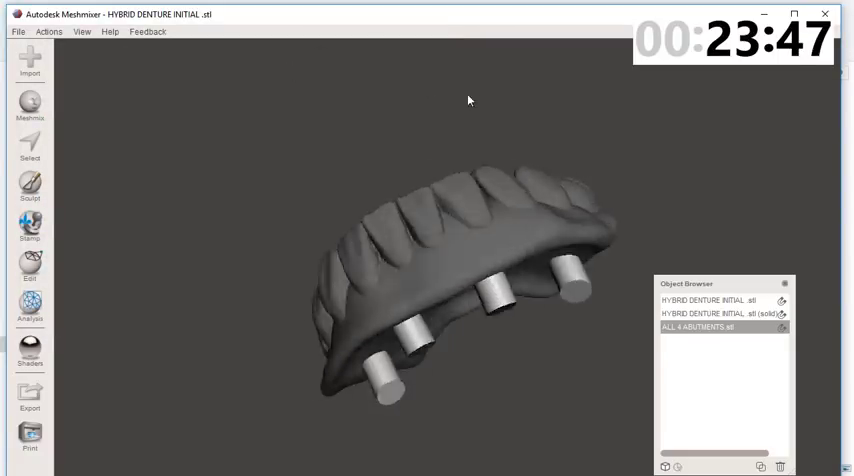
{"action": "left_click_drag", "start_coordinate": [468, 100], "coordinate": [512, 340]}
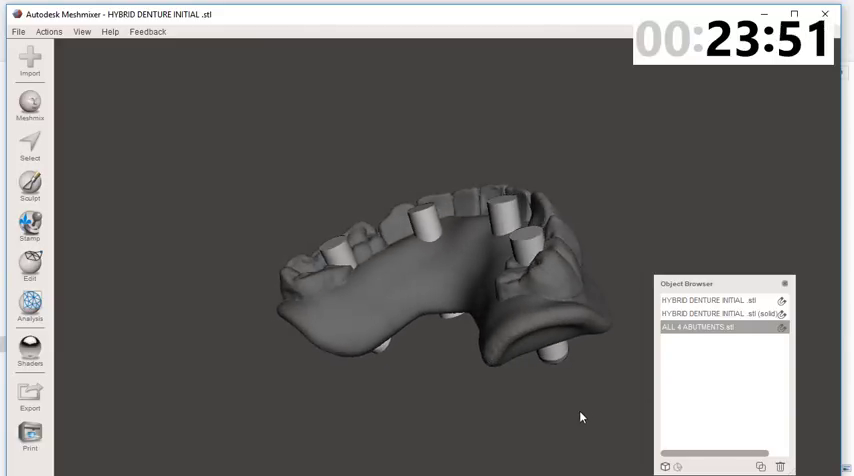
{"action": "left_click_drag", "start_coordinate": [584, 416], "coordinate": [466, 328]}
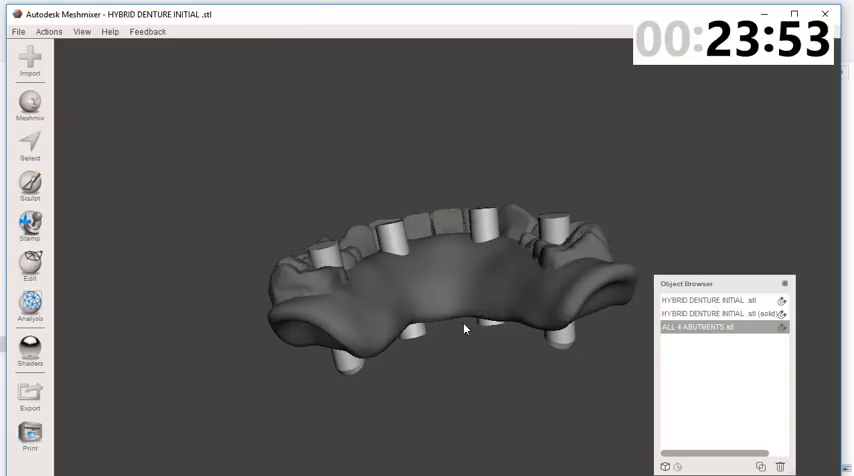
{"action": "left_click_drag", "start_coordinate": [466, 328], "coordinate": [452, 448]}
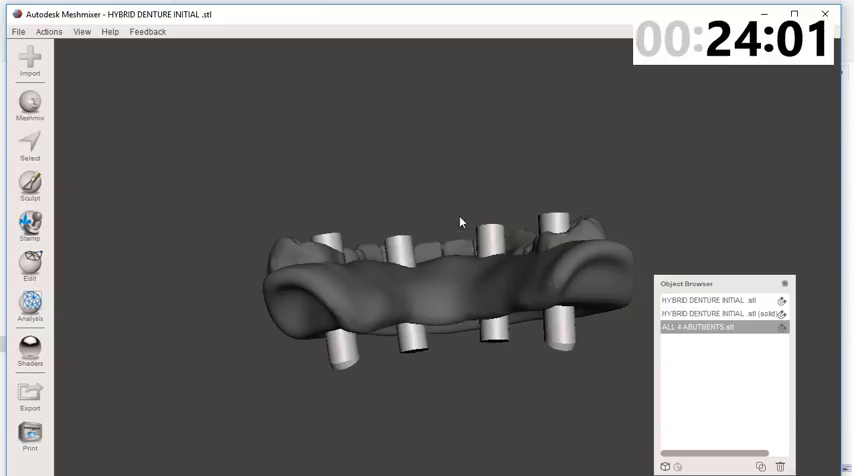
{"action": "left_click_drag", "start_coordinate": [460, 220], "coordinate": [324, 248]}
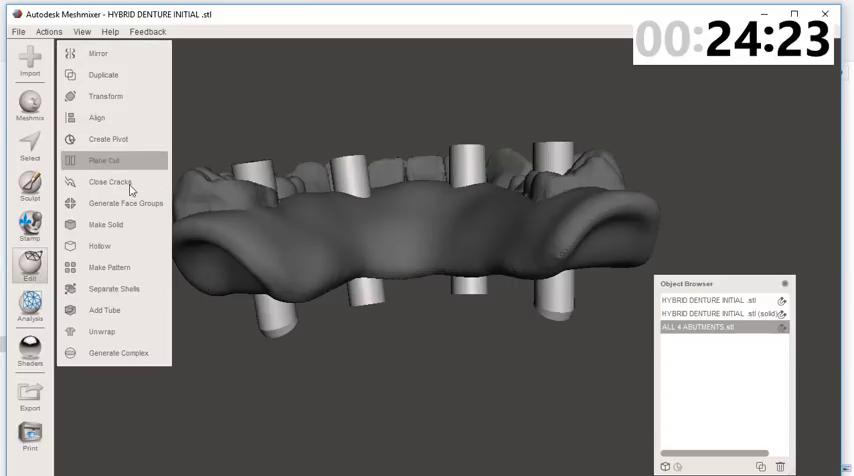
Step: Make Solid on the abutment mesh with default settings and accept
{"action": "left_click", "coordinate": [104, 224]}
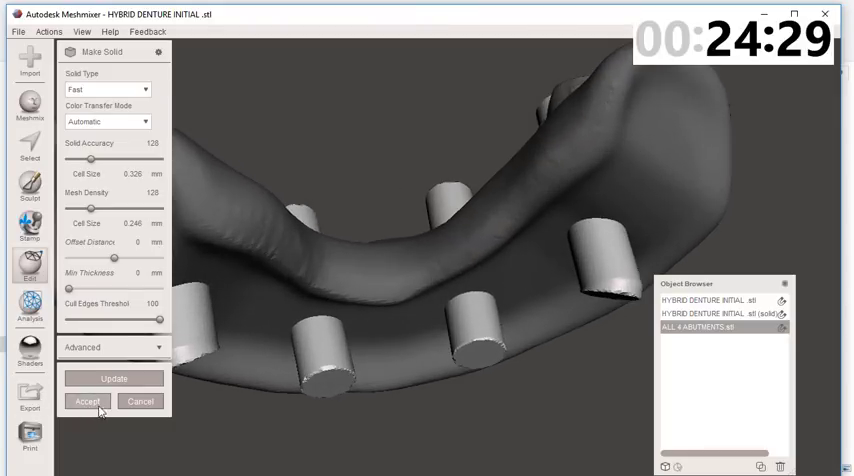
{"action": "left_click", "coordinate": [88, 400]}
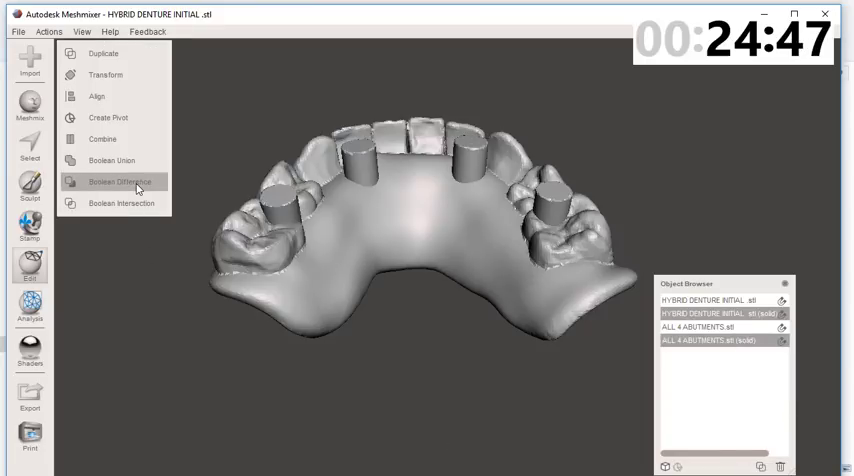
Step: Boolean Difference the solid abutments from the solid denture, leaving four abutment holes
{"action": "left_click", "coordinate": [112, 182]}
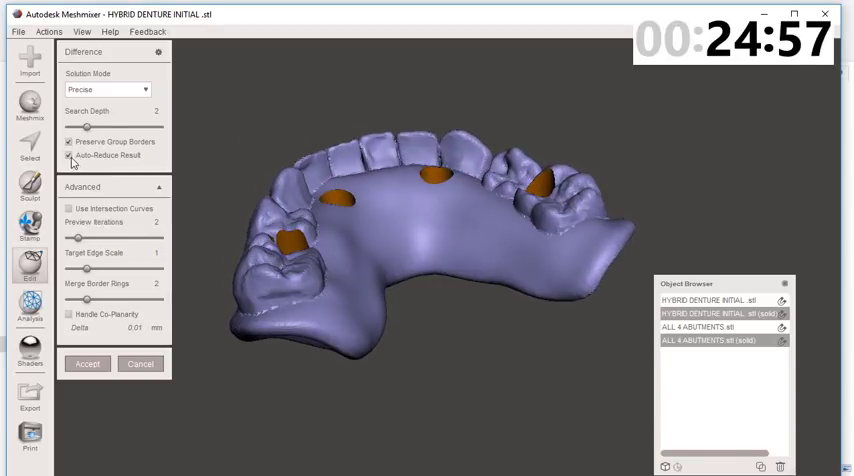
{"action": "left_click", "coordinate": [68, 156]}
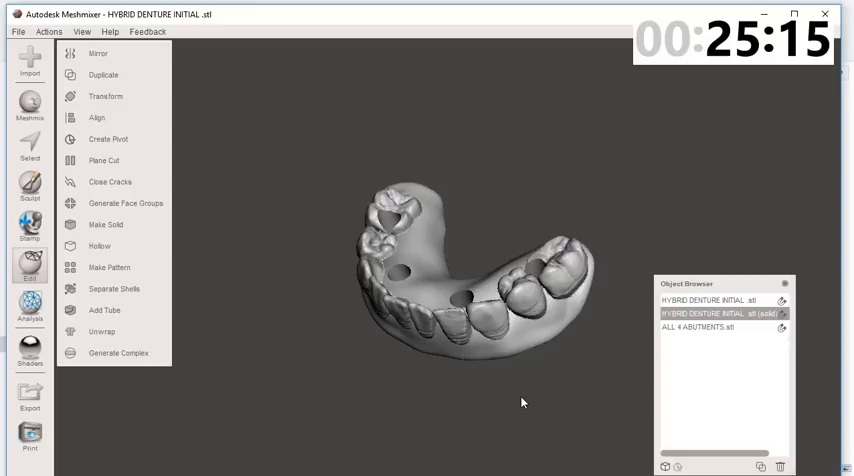
{"action": "mouse_move", "coordinate": [494, 340]}
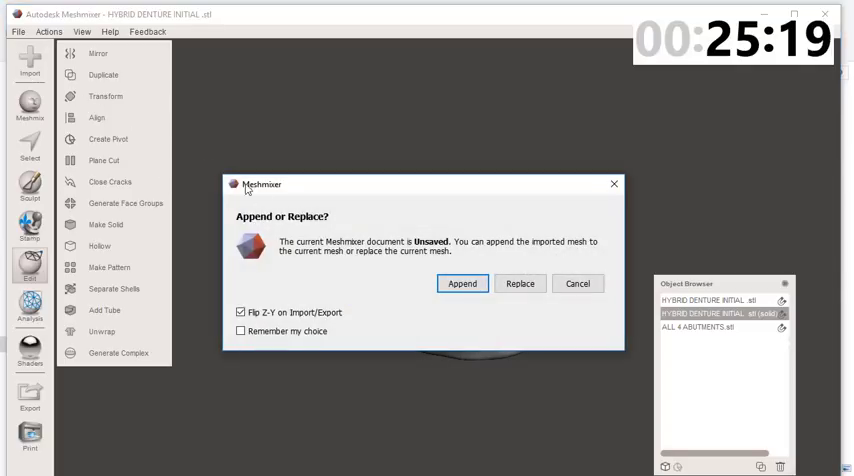
Step: Append the BONE REDUCTION GUIDE mesh into the scene beneath the denture
{"action": "left_click", "coordinate": [462, 284]}
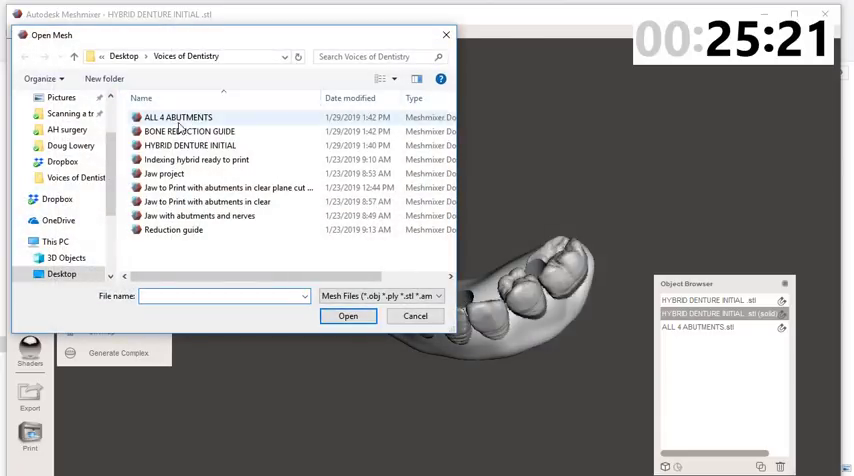
{"action": "left_click", "coordinate": [188, 132]}
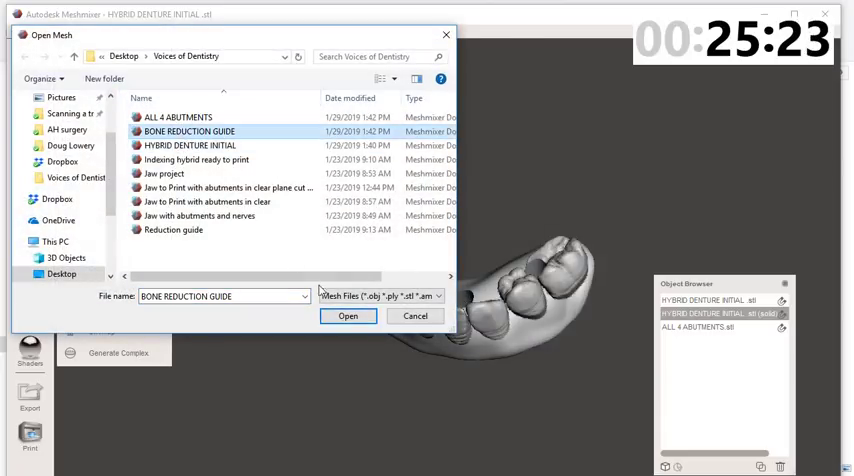
{"action": "left_click", "coordinate": [348, 316]}
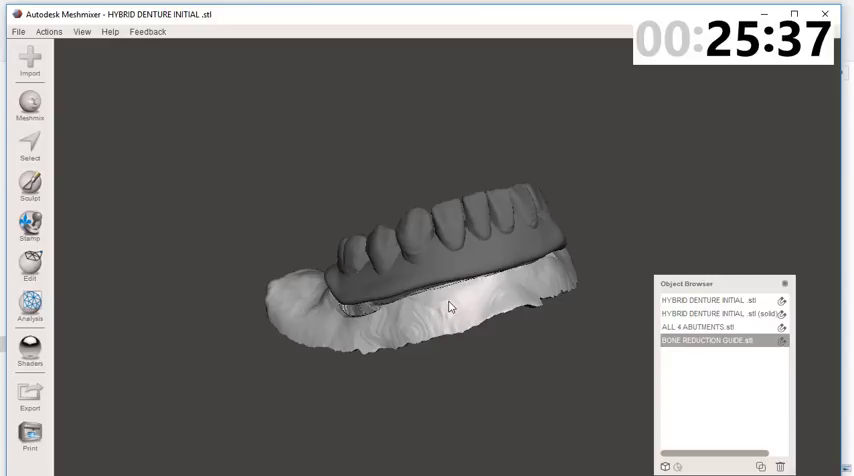
{"action": "mouse_move", "coordinate": [524, 354]}
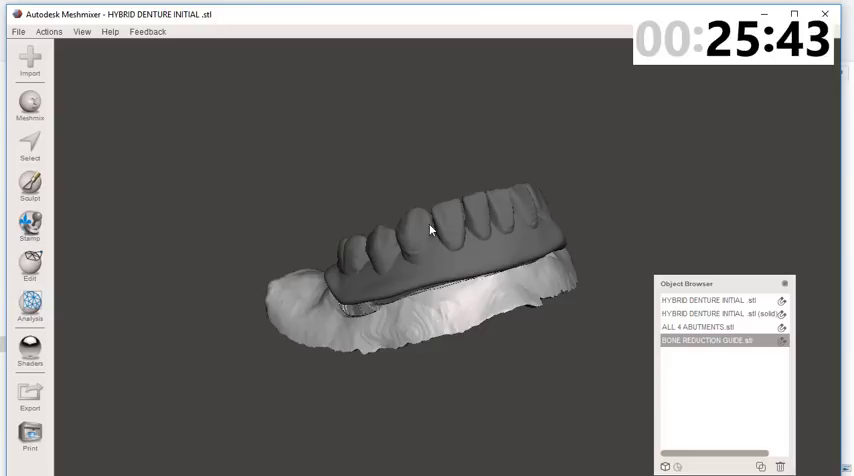
{"action": "left_click_drag", "start_coordinate": [430, 230], "coordinate": [418, 200]}
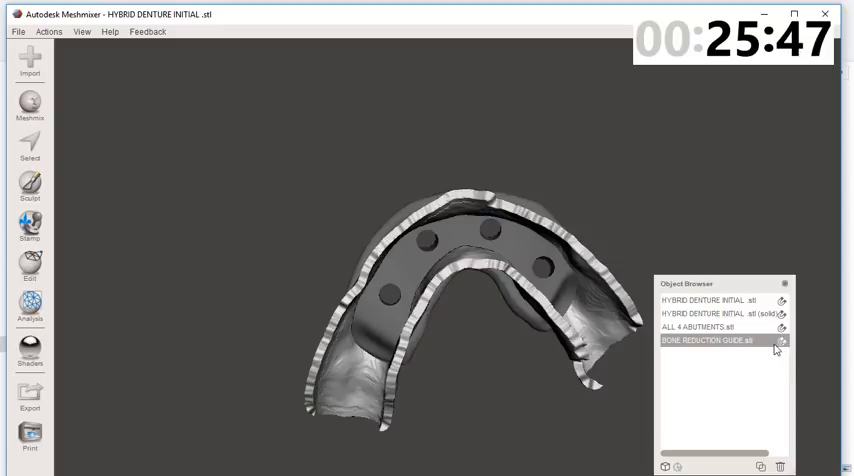
{"action": "left_click_drag", "start_coordinate": [450, 250], "coordinate": [466, 362]}
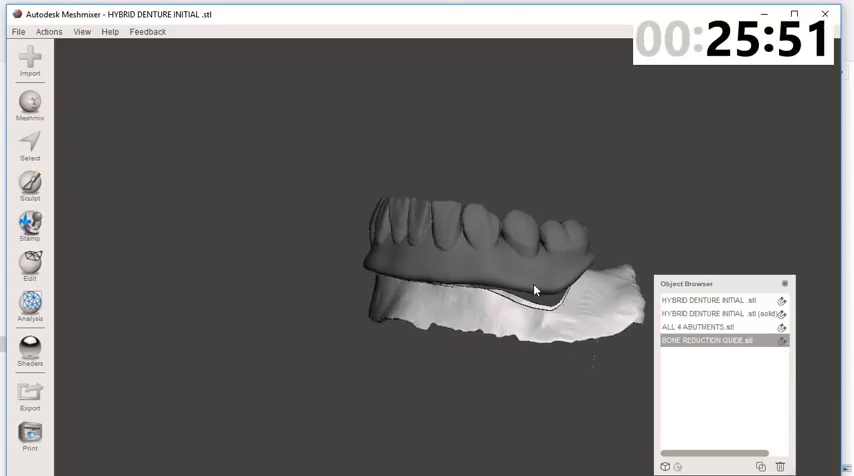
{"action": "left_click_drag", "start_coordinate": [536, 288], "coordinate": [390, 300]}
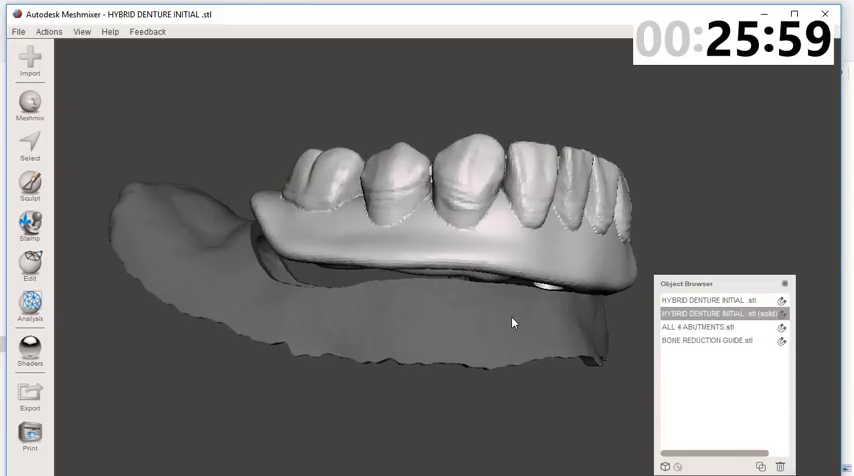
{"action": "left_click_drag", "start_coordinate": [512, 322], "coordinate": [434, 292]}
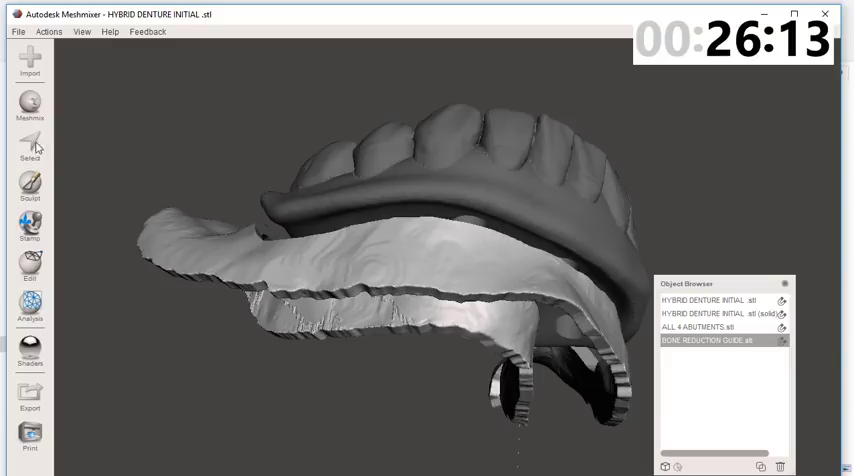
Step: Pull a selected patch on the denture's underside down toward the guide as a first support and accept it
{"action": "left_click", "coordinate": [30, 156]}
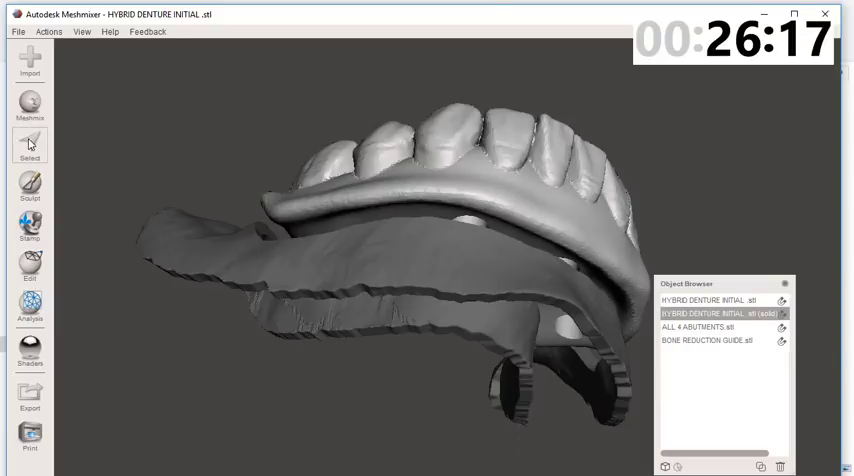
{"action": "left_click", "coordinate": [30, 150]}
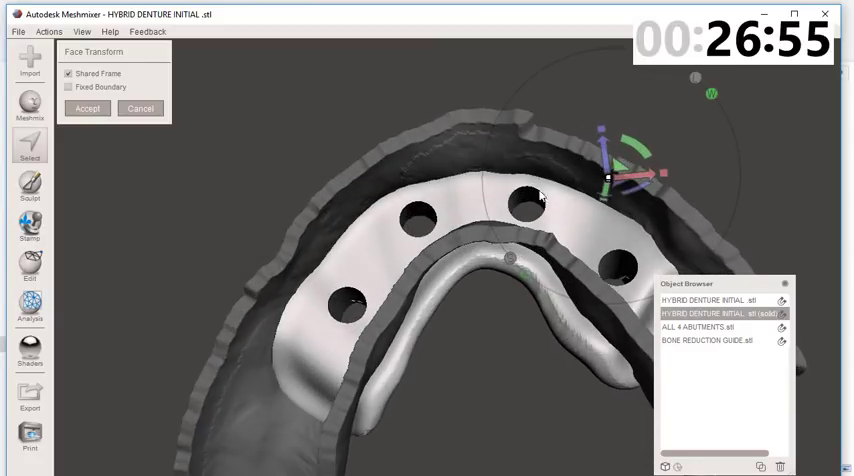
{"action": "left_click_drag", "start_coordinate": [540, 200], "coordinate": [490, 336]}
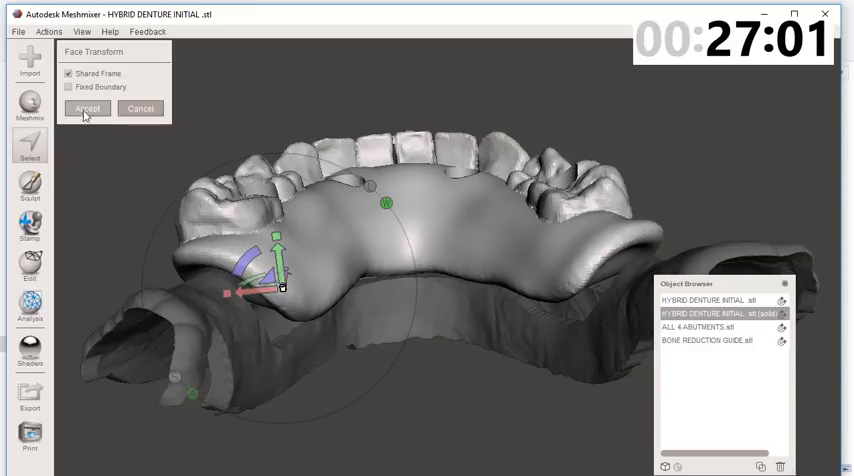
{"action": "left_click", "coordinate": [88, 108]}
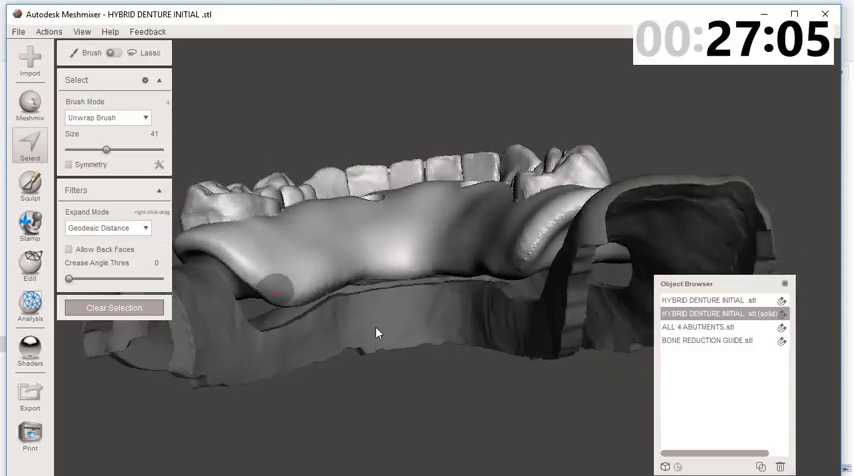
Step: Extrude another underside patch toward the guide as a second support and accept the transform
{"action": "left_click_drag", "start_coordinate": [376, 332], "coordinate": [262, 276]}
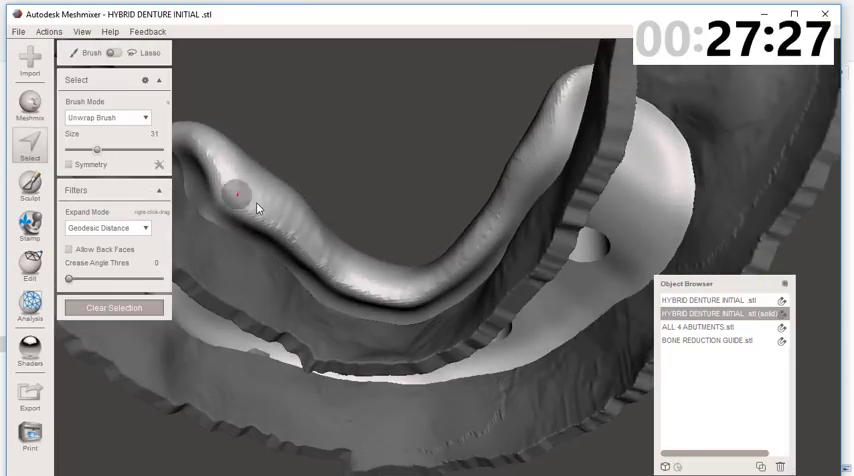
{"action": "left_click", "coordinate": [222, 202]}
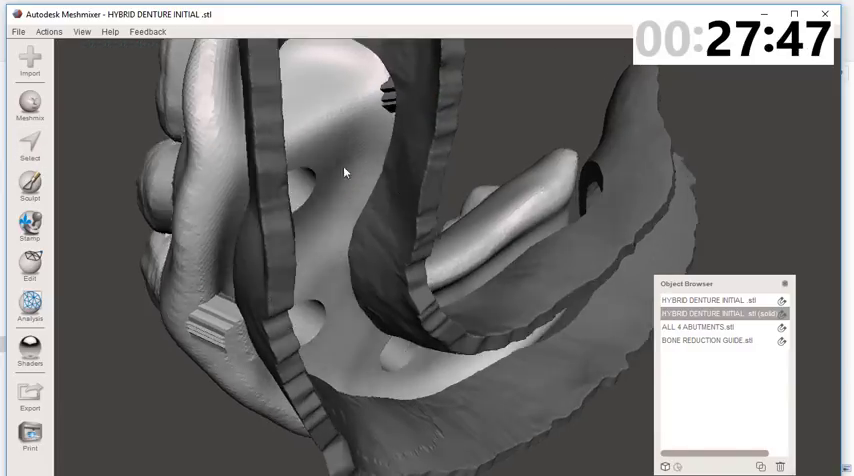
{"action": "left_click_drag", "start_coordinate": [344, 172], "coordinate": [318, 212]}
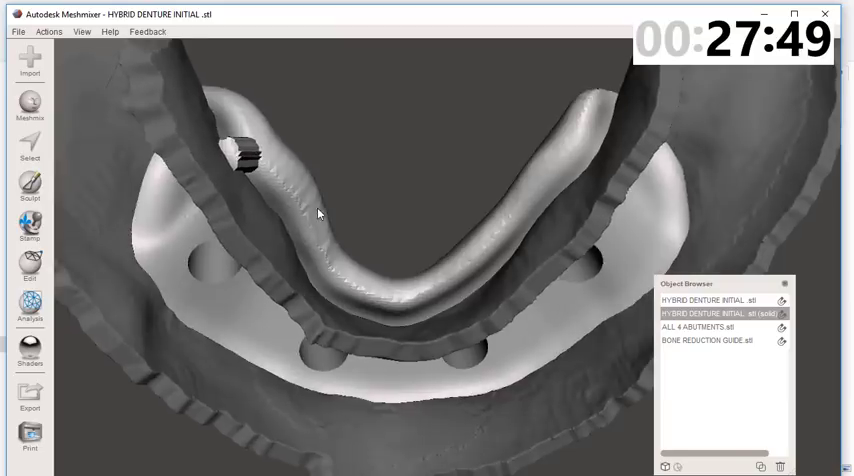
{"action": "left_click", "coordinate": [30, 144]}
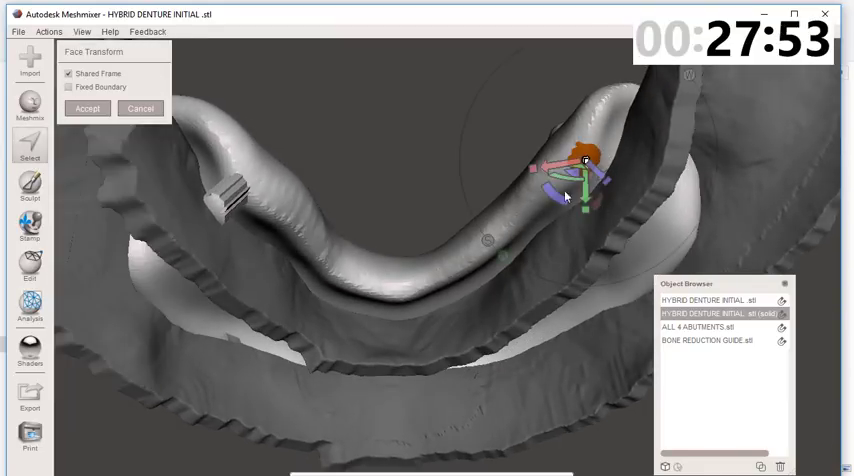
{"action": "left_click_drag", "start_coordinate": [564, 196], "coordinate": [624, 232]}
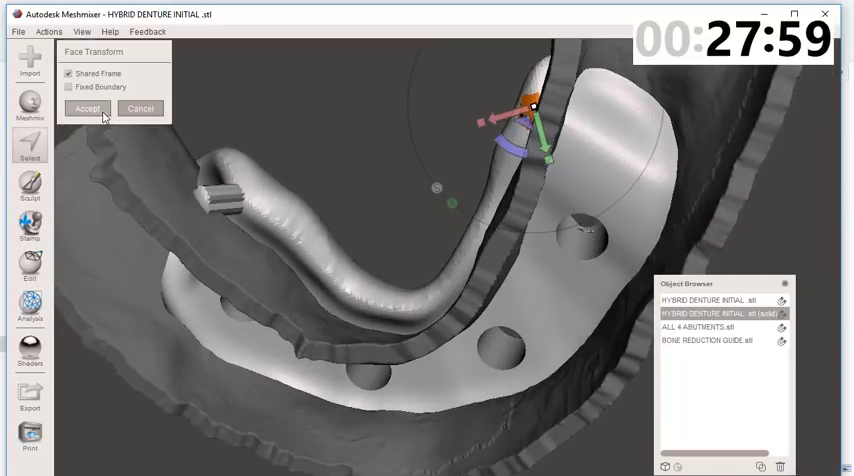
{"action": "left_click", "coordinate": [88, 108]}
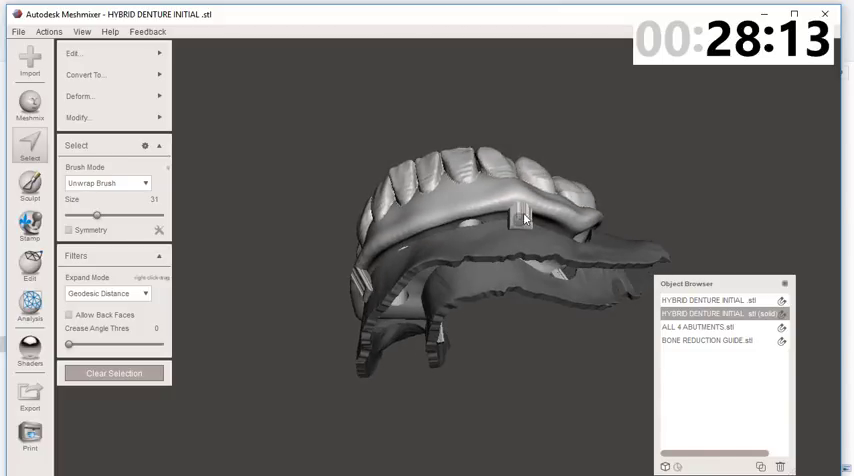
{"action": "left_click_drag", "start_coordinate": [520, 220], "coordinate": [470, 210]}
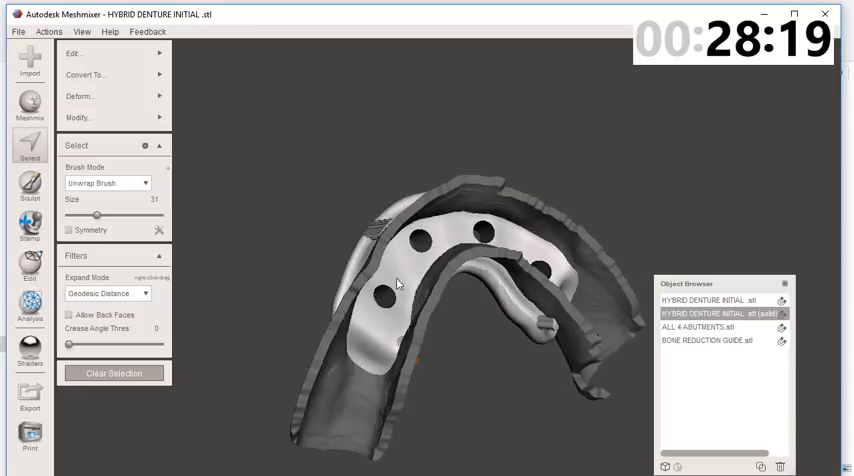
{"action": "left_click_drag", "start_coordinate": [398, 284], "coordinate": [466, 368]}
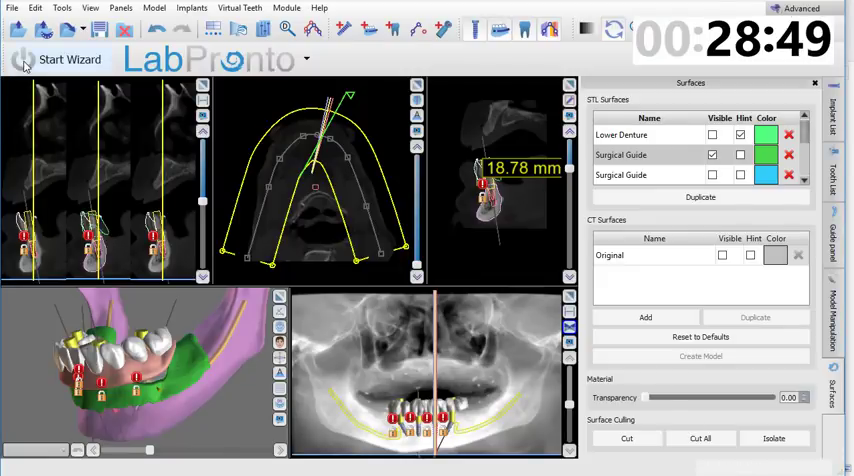
Step: Import INDEXED HYBRID.stl into the case and show only that model, rotating to inspect it
{"action": "left_click", "coordinate": [12, 8]}
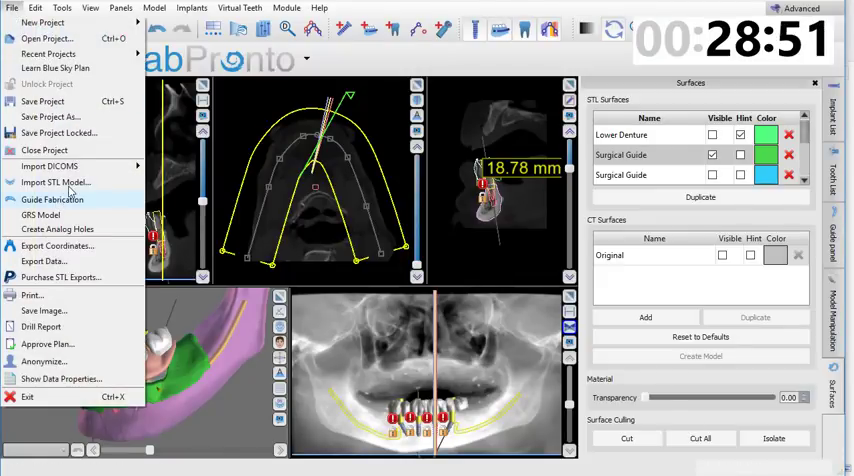
{"action": "left_click", "coordinate": [56, 182]}
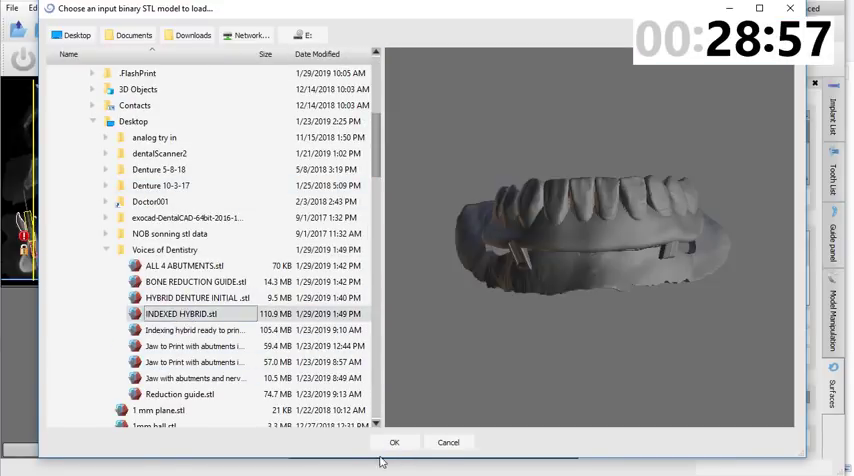
{"action": "left_click", "coordinate": [396, 442]}
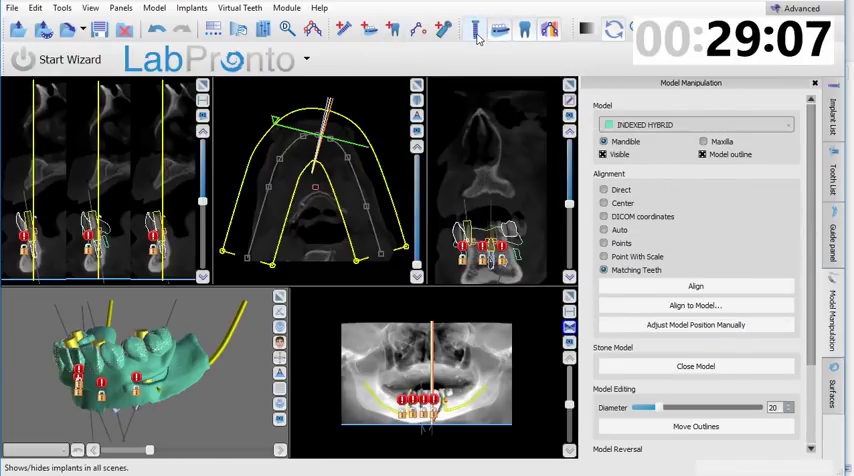
{"action": "left_click", "coordinate": [500, 28]}
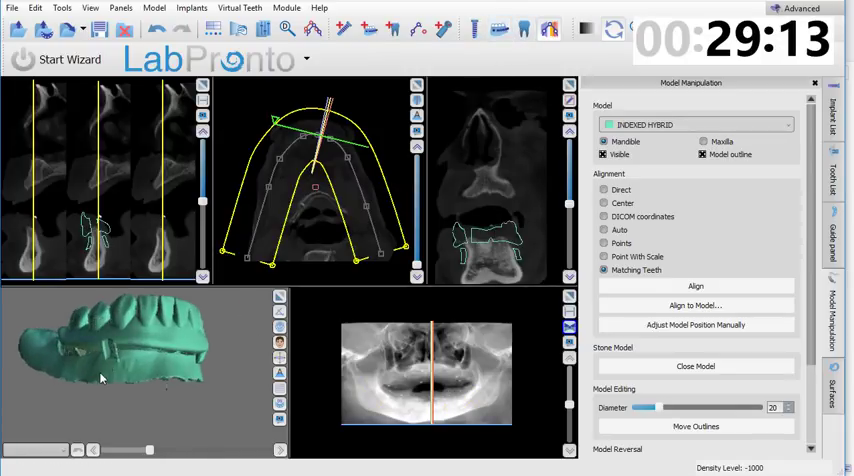
{"action": "left_click_drag", "start_coordinate": [100, 378], "coordinate": [190, 392]}
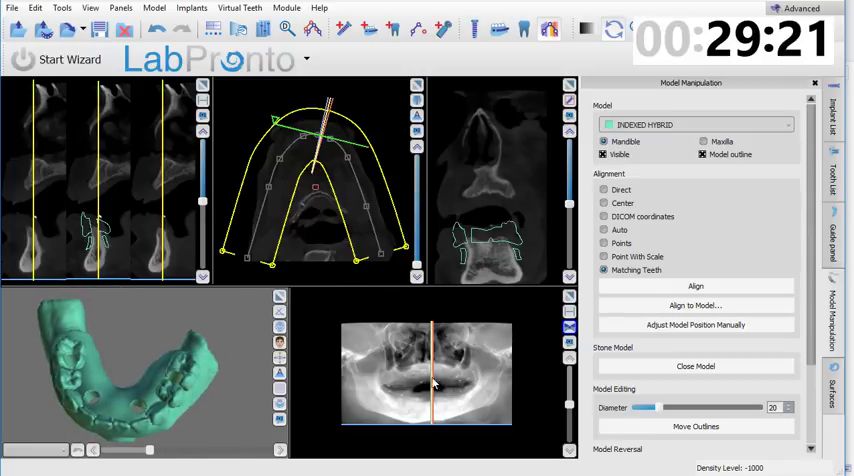
{"action": "mouse_move", "coordinate": [844, 448]}
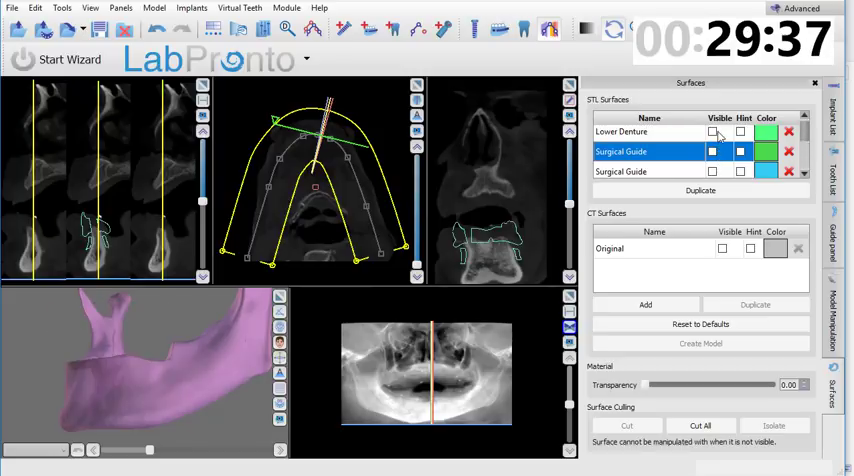
Step: Show the green surgical guide surface over the bone with the lower denture hidden
{"action": "left_click", "coordinate": [712, 152]}
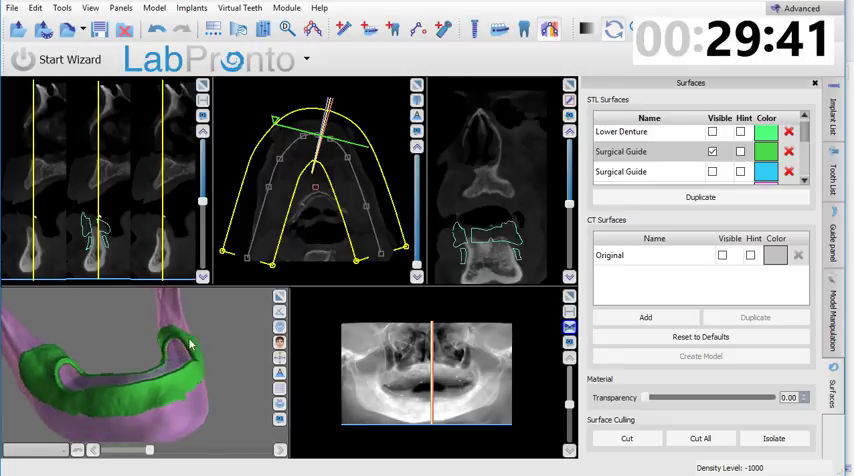
{"action": "mouse_move", "coordinate": [108, 392]}
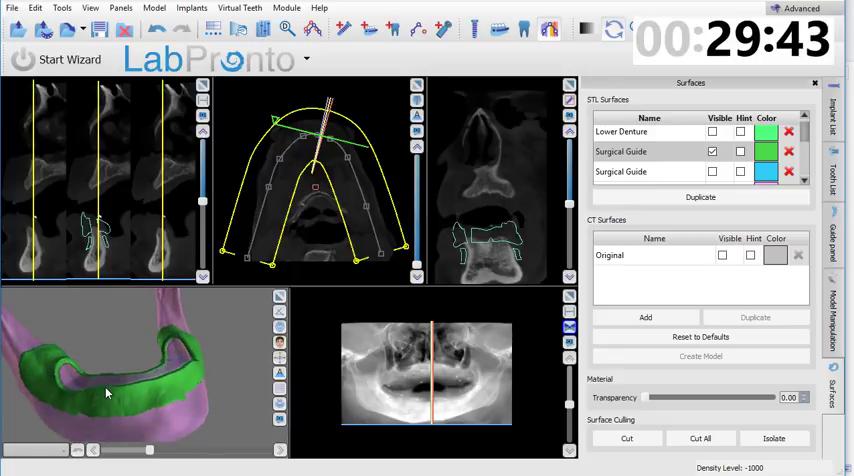